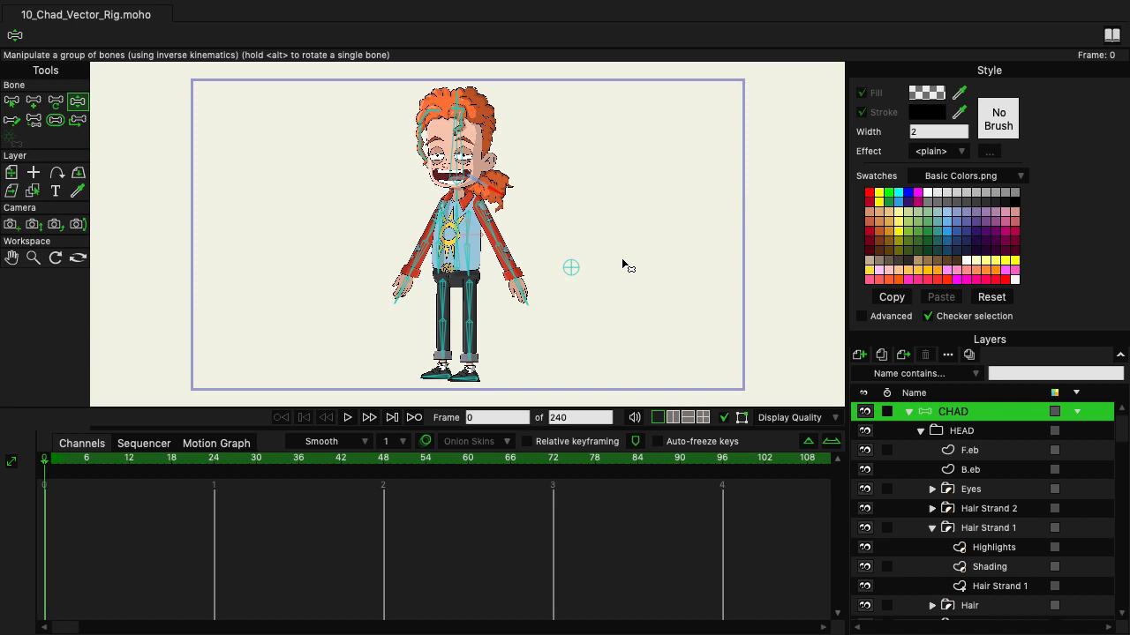
pyautogui.moveTo(878, 393)
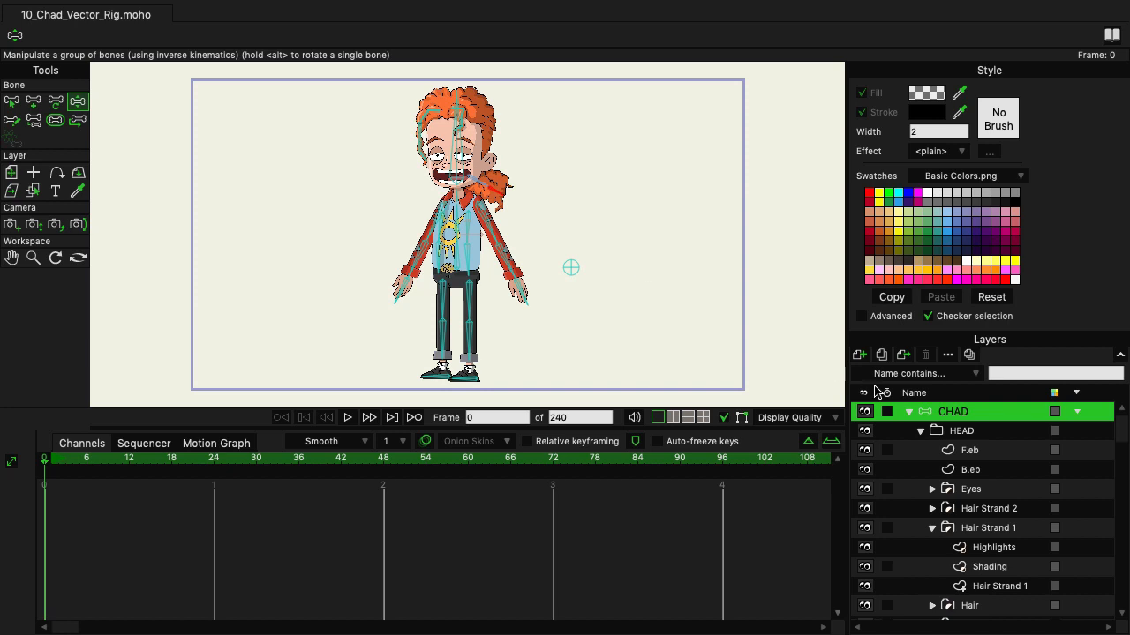
# Step: Collapse the CHAD bone group in the Layers panel to a single entry
pyautogui.click(908, 411)
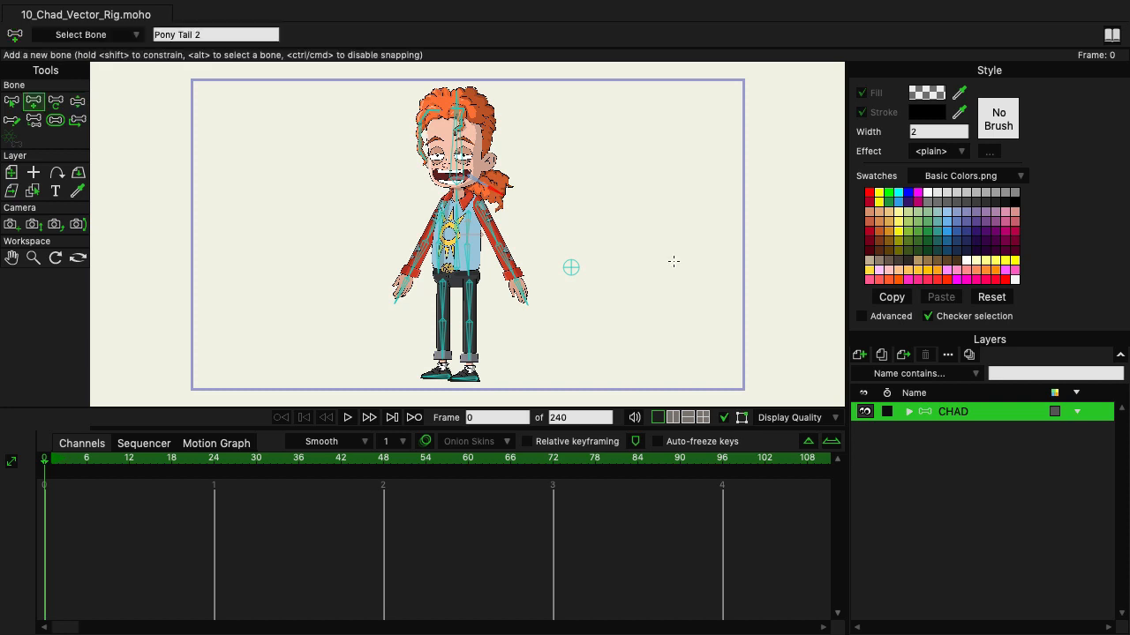
pyautogui.moveTo(689, 256)
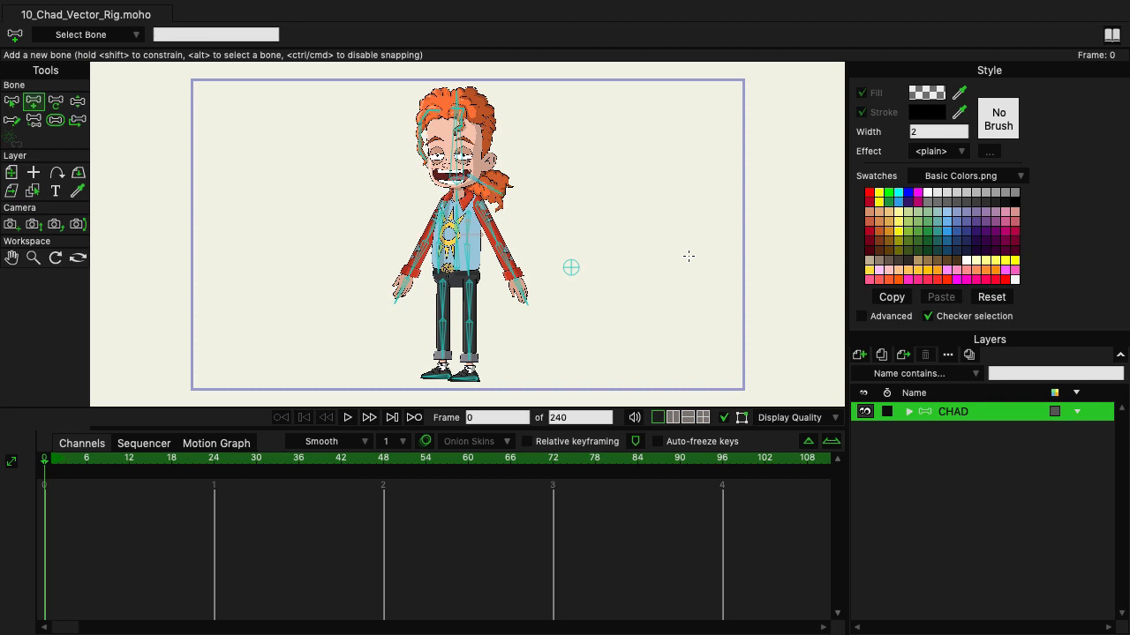
pyautogui.moveTo(678, 166)
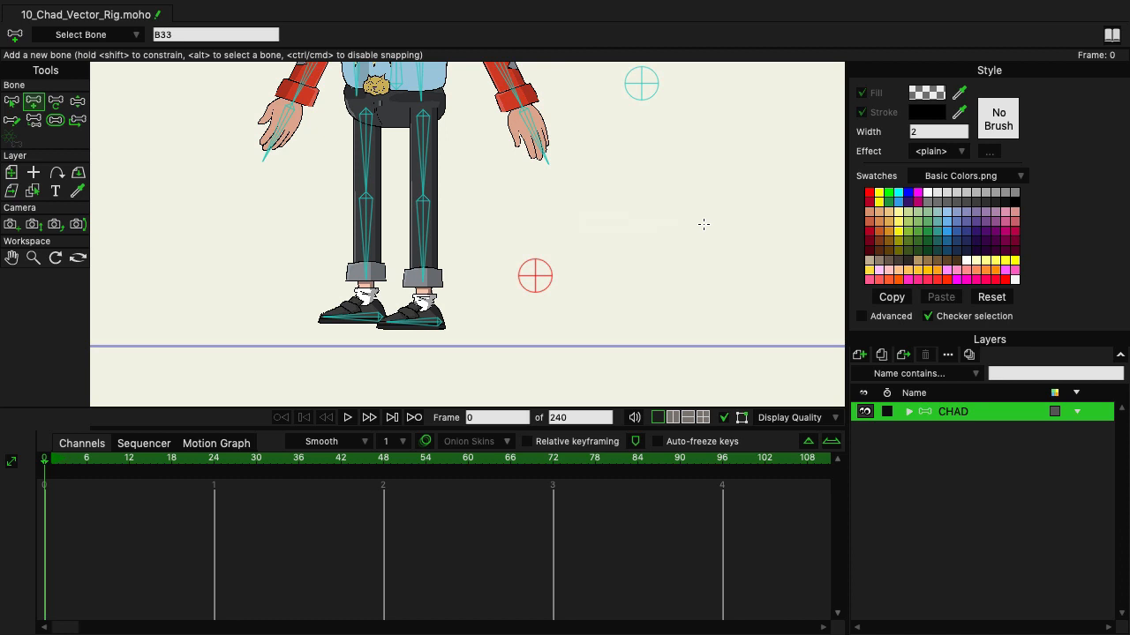
pyautogui.moveTo(535, 275)
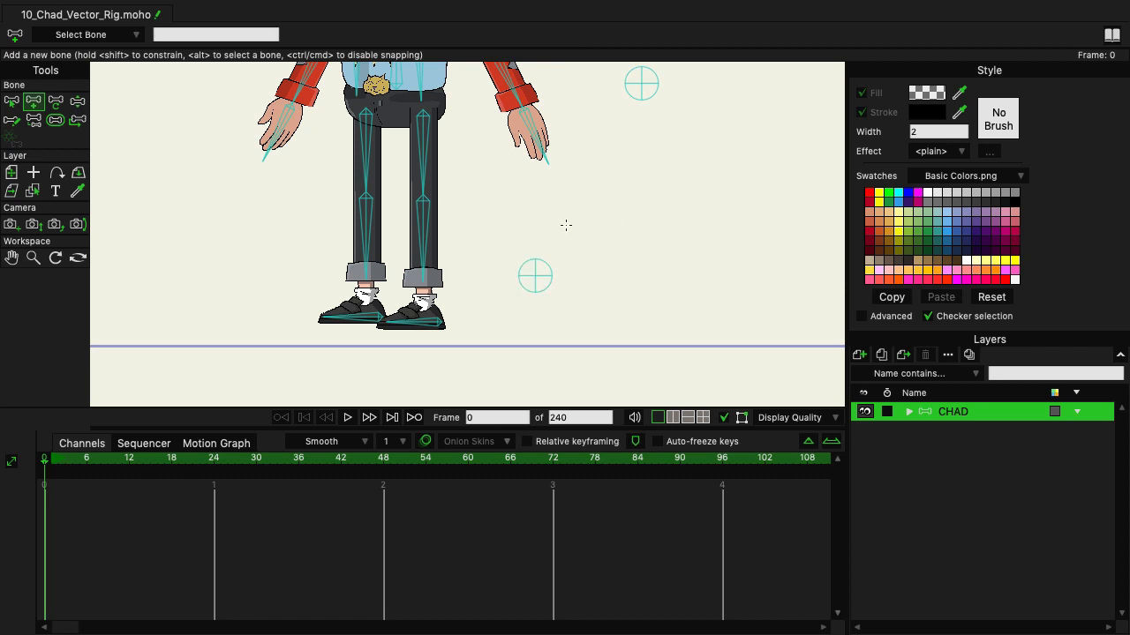
# Step: Add target bone B34 to the left of Chad's legs near the feet
pyautogui.click(291, 249)
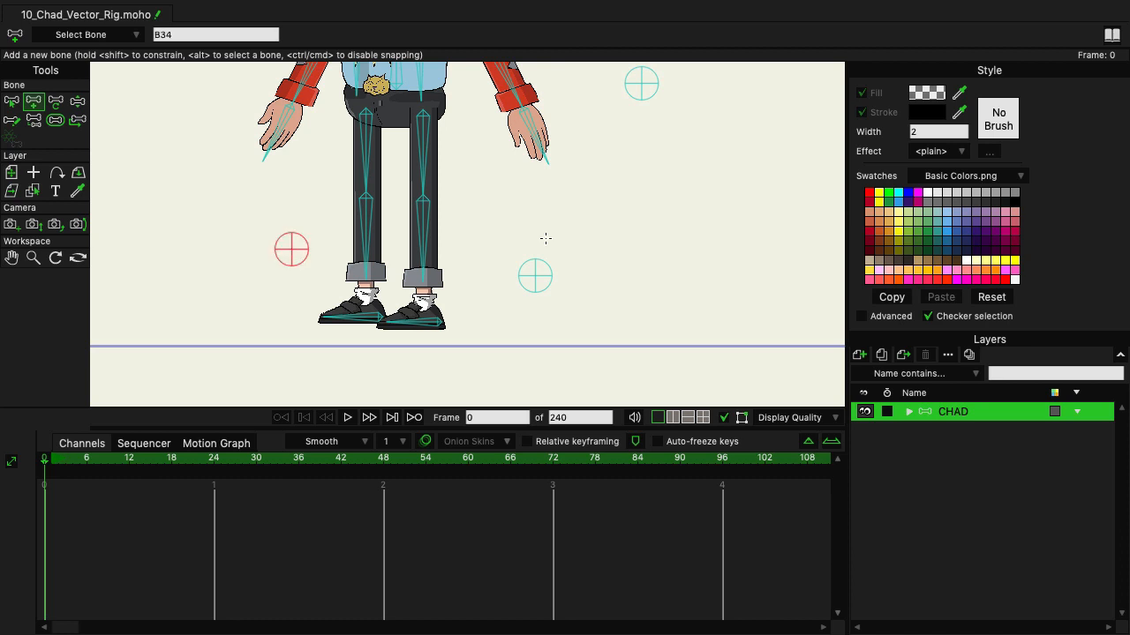
pyautogui.moveTo(545, 245)
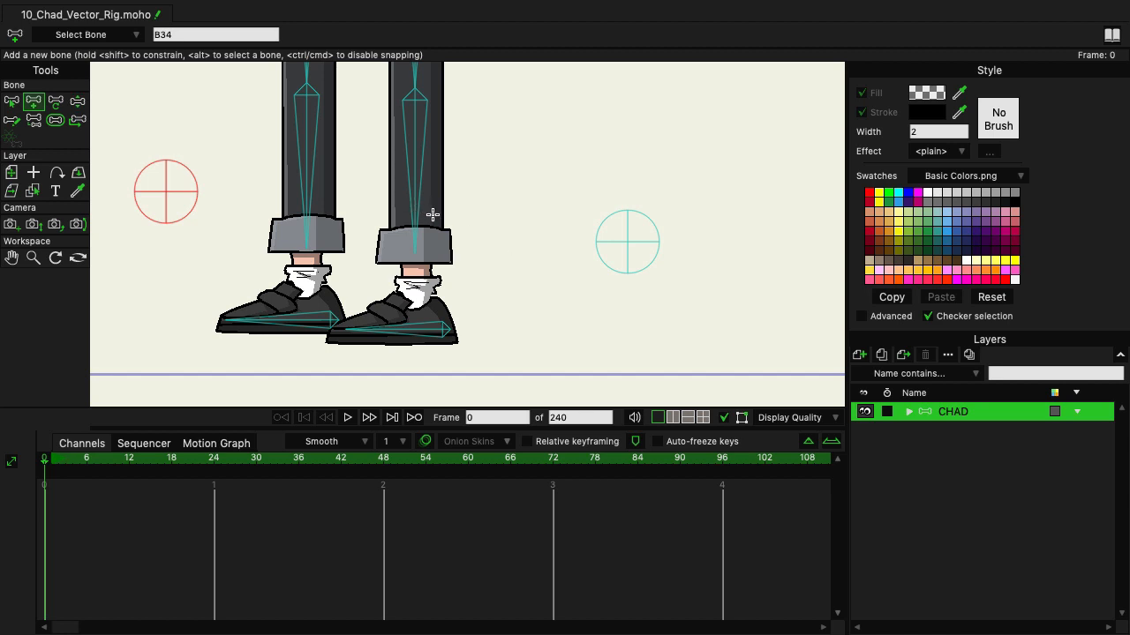
pyautogui.moveTo(489, 322)
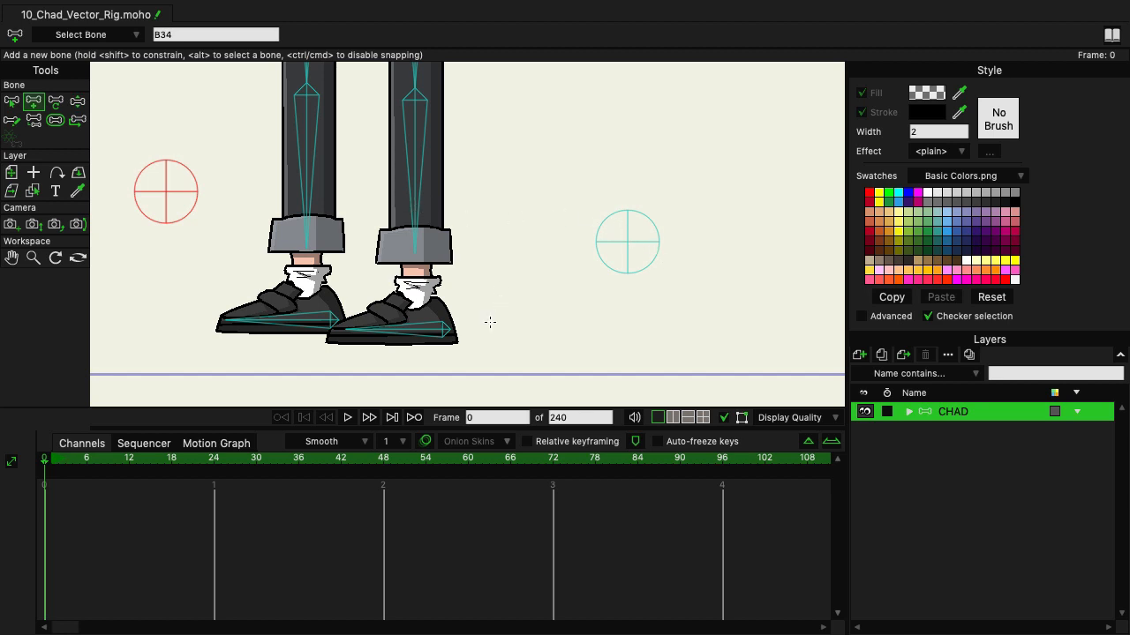
pyautogui.moveTo(452, 331)
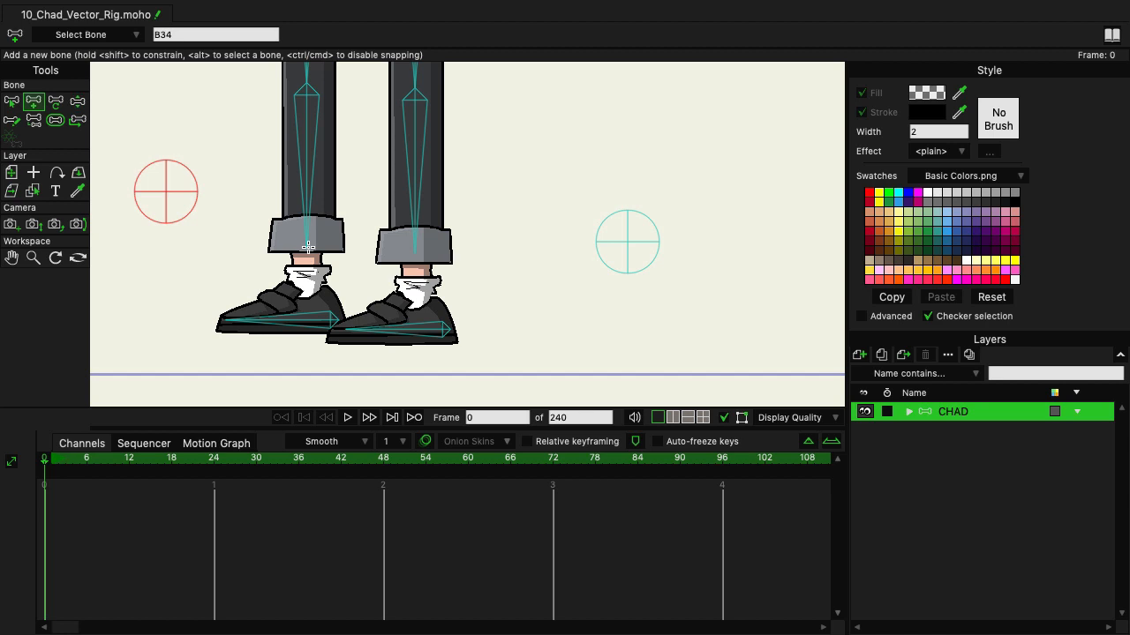
pyautogui.moveTo(186, 145)
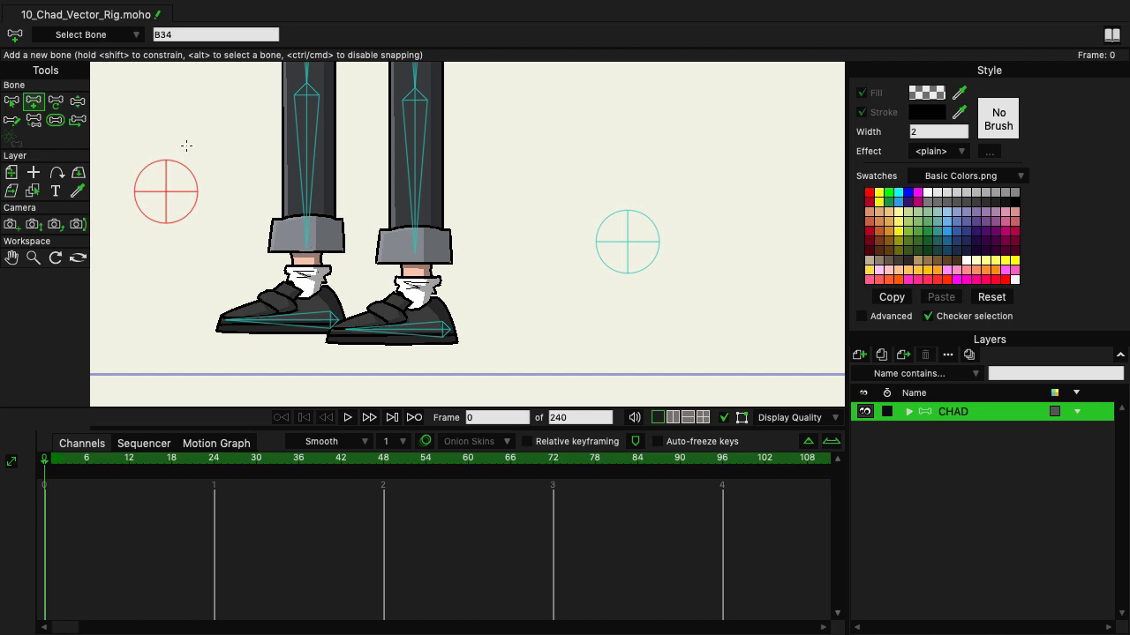
# Step: Drag the two new target bones onto Chad's left and right ankles
pyautogui.click(56, 101)
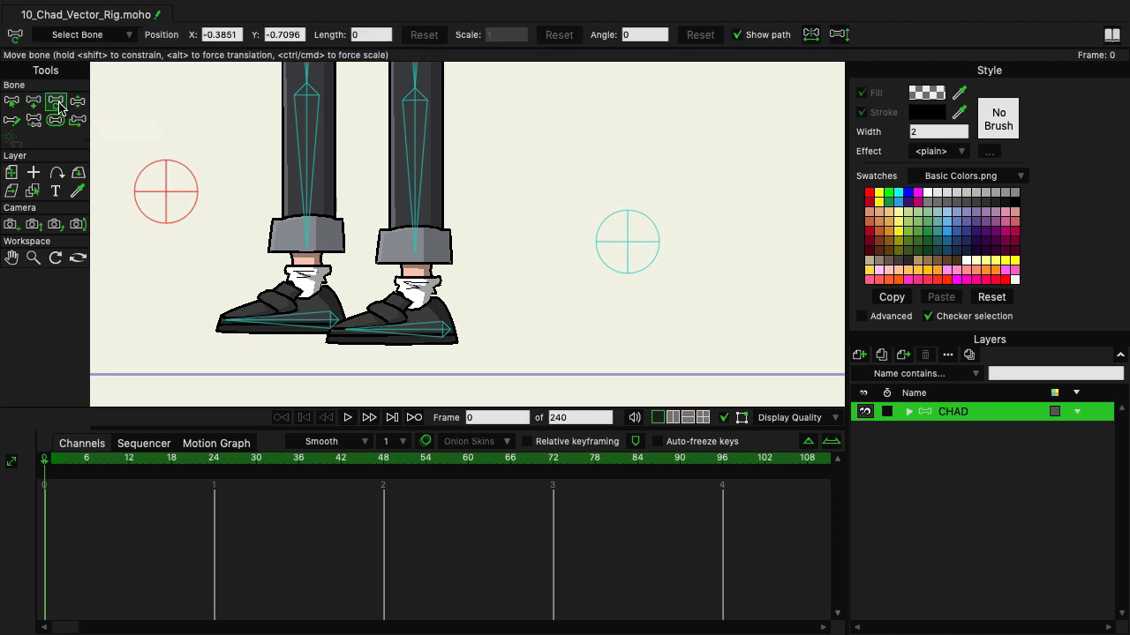
pyautogui.click(166, 193)
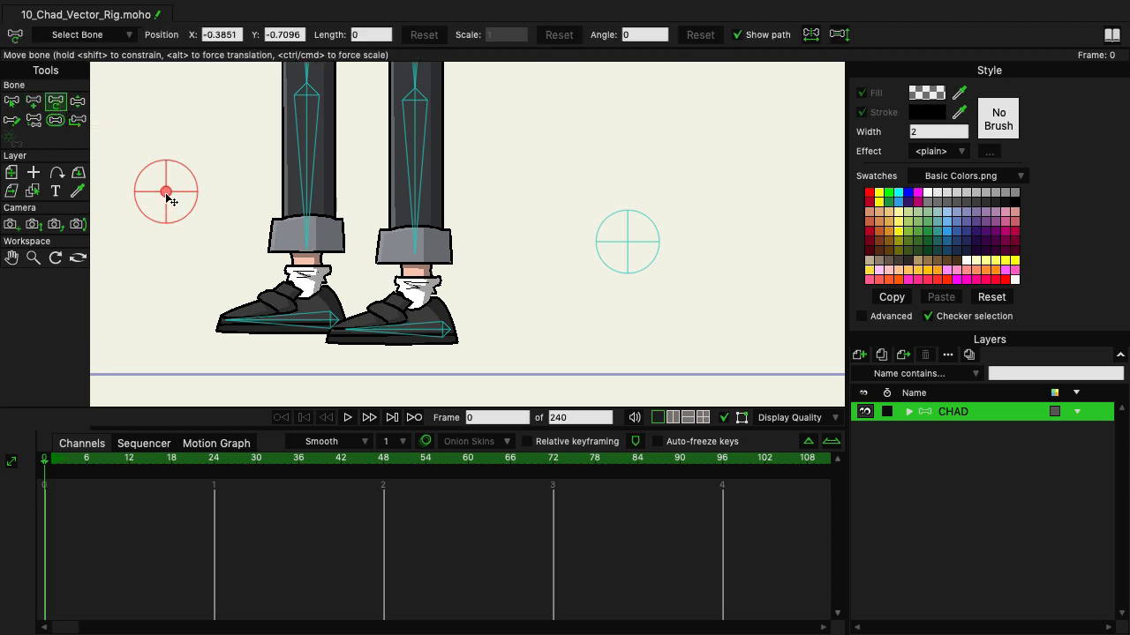
pyautogui.moveTo(166, 192); pyautogui.dragTo(228, 238)
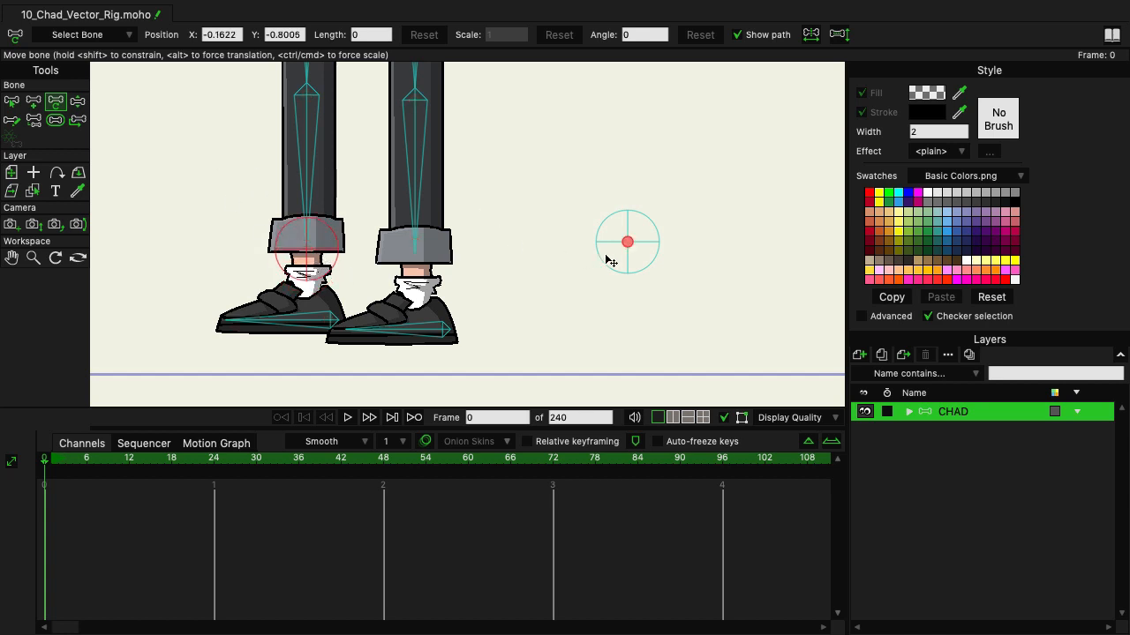
pyautogui.moveTo(626, 243); pyautogui.dragTo(532, 248)
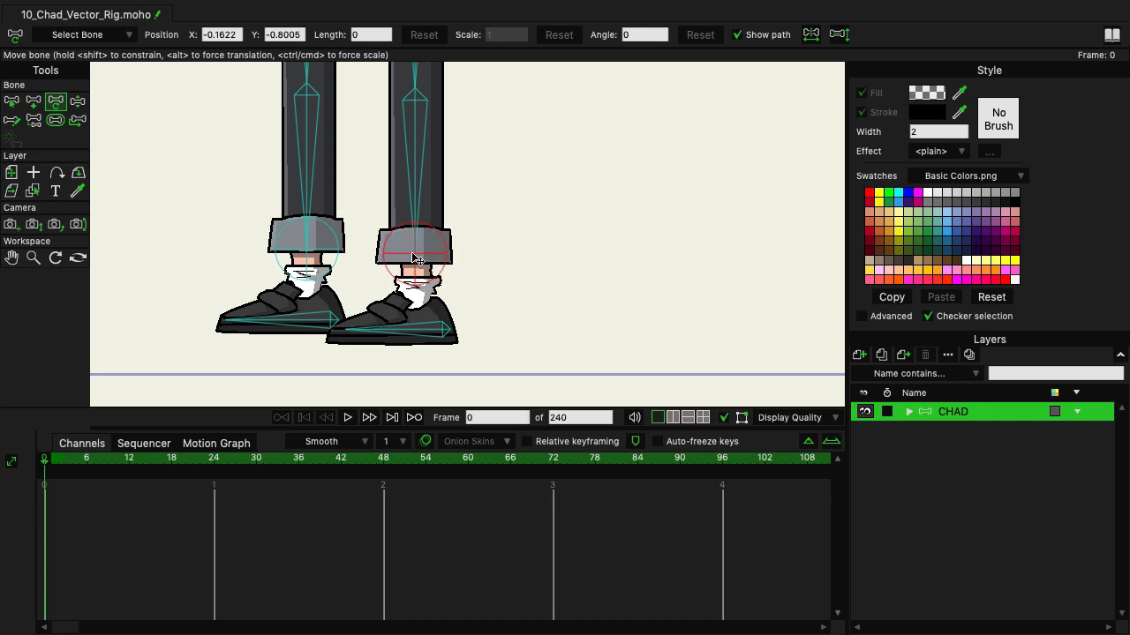
pyautogui.moveTo(417, 252); pyautogui.dragTo(515, 252)
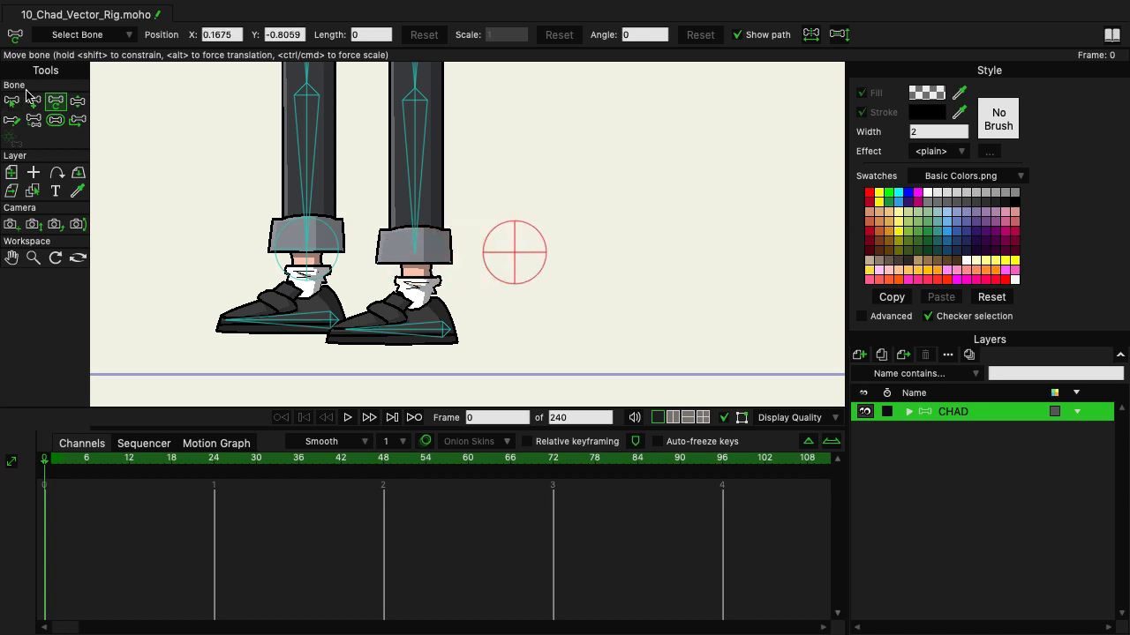
pyautogui.click(415, 247)
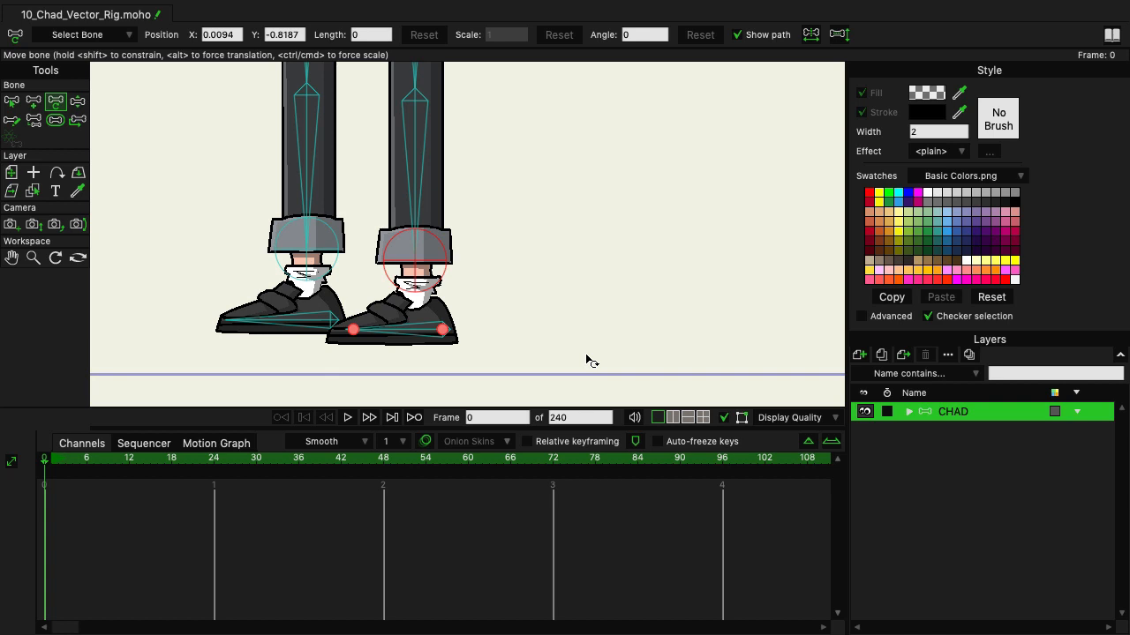
pyautogui.moveTo(603, 349)
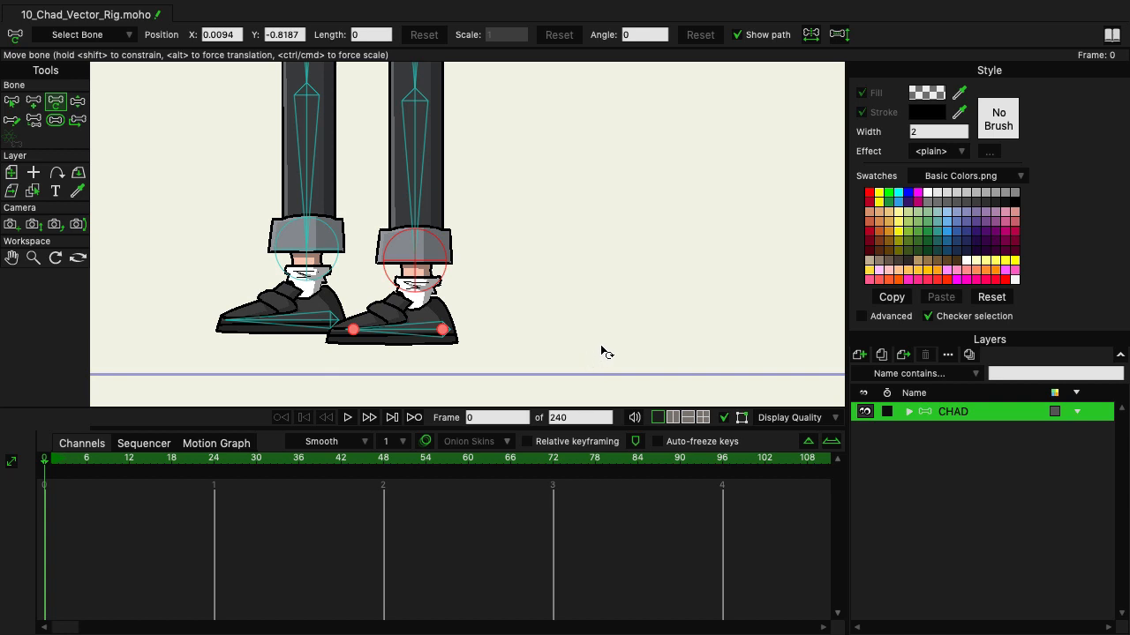
pyautogui.moveTo(595, 349)
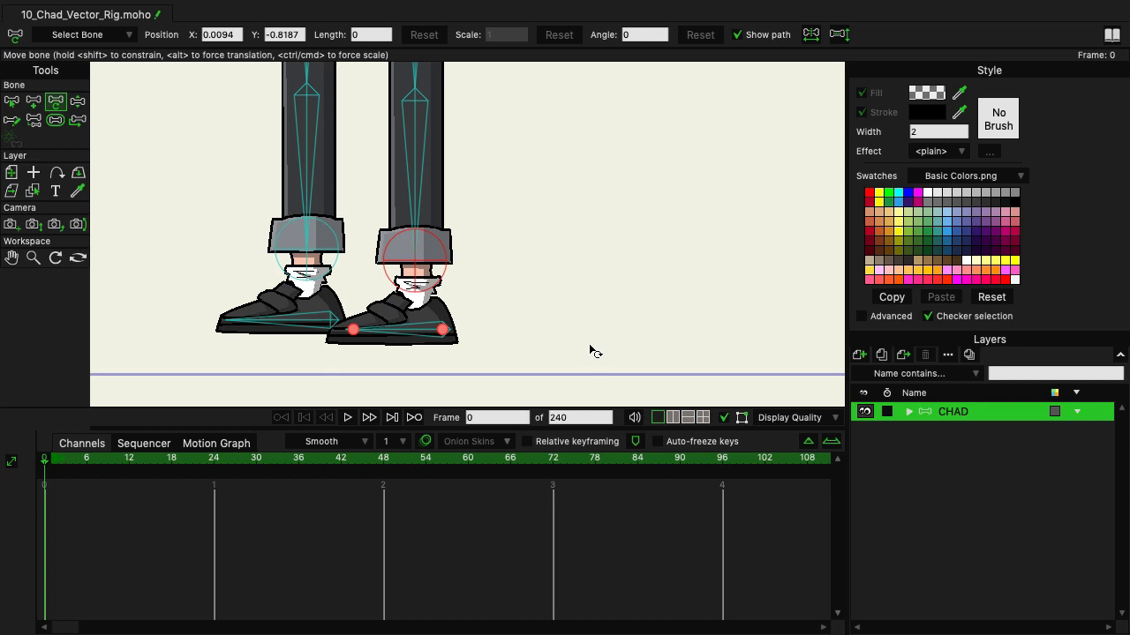
pyautogui.moveTo(494, 349)
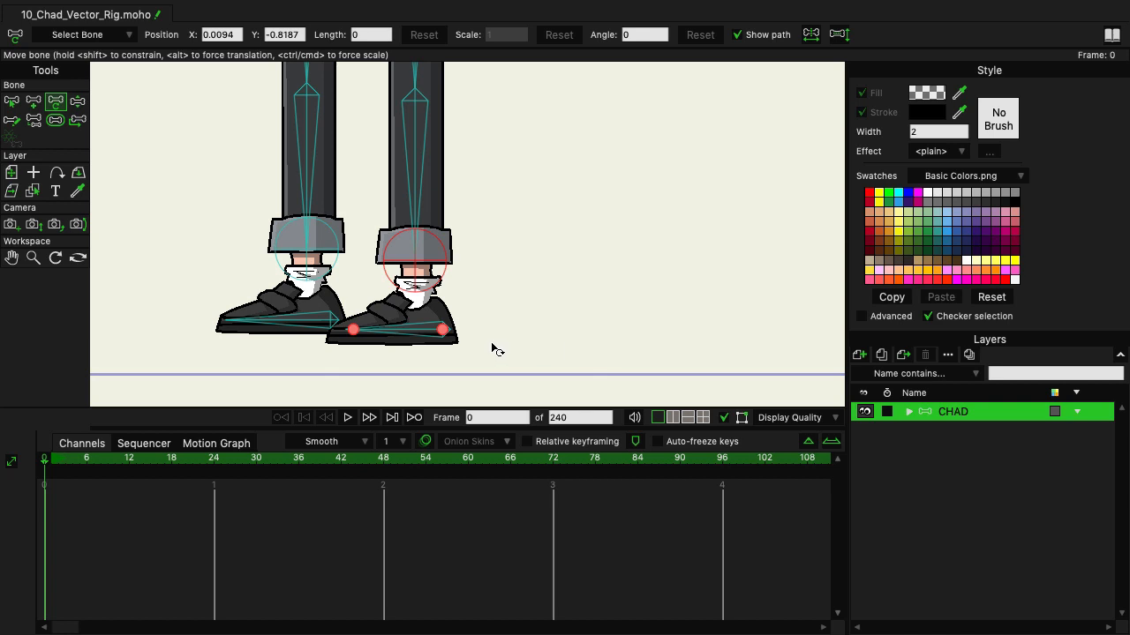
pyautogui.moveTo(447, 336)
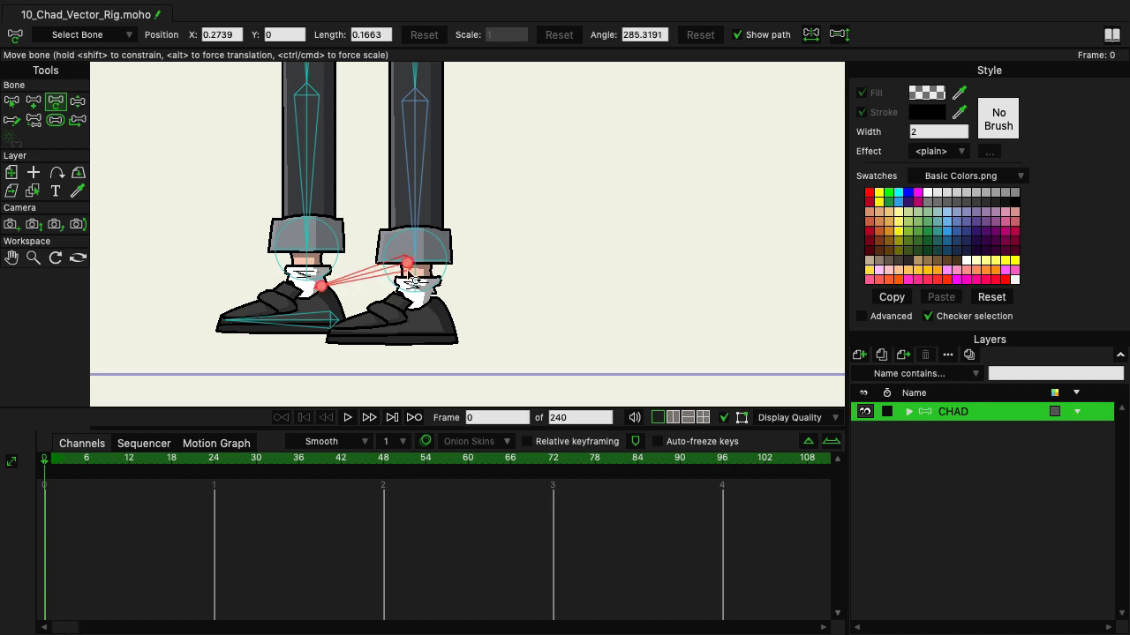
# Step: Re-angle and shorten the front foot bone to run along the shoe toward the right ankle target
pyautogui.click(415, 282)
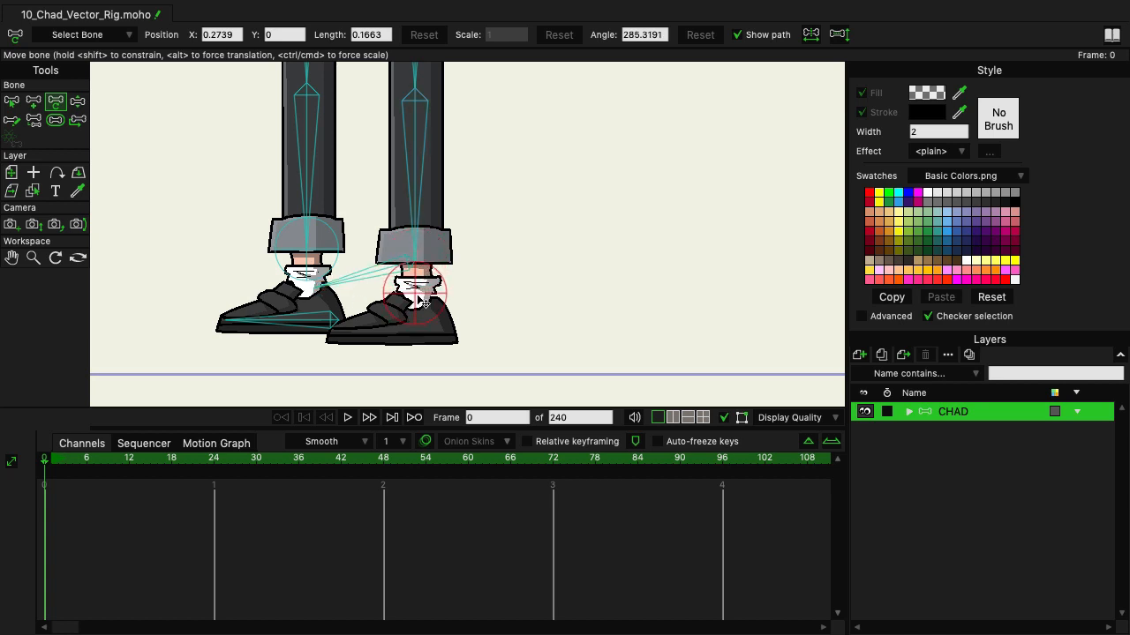
pyautogui.click(420, 292)
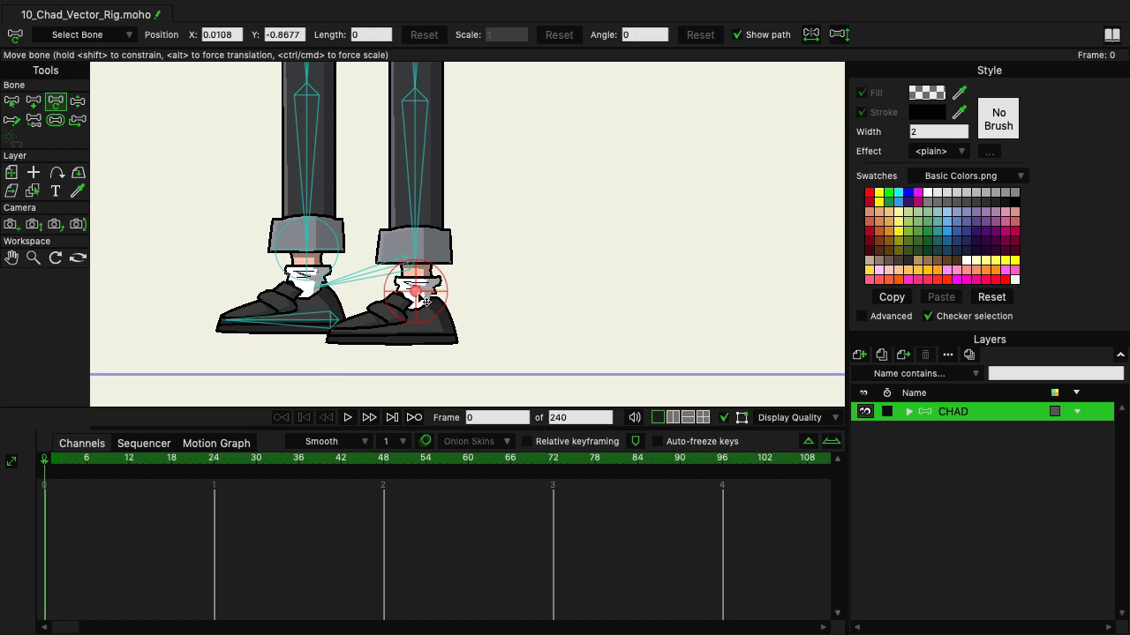
pyautogui.click(414, 256)
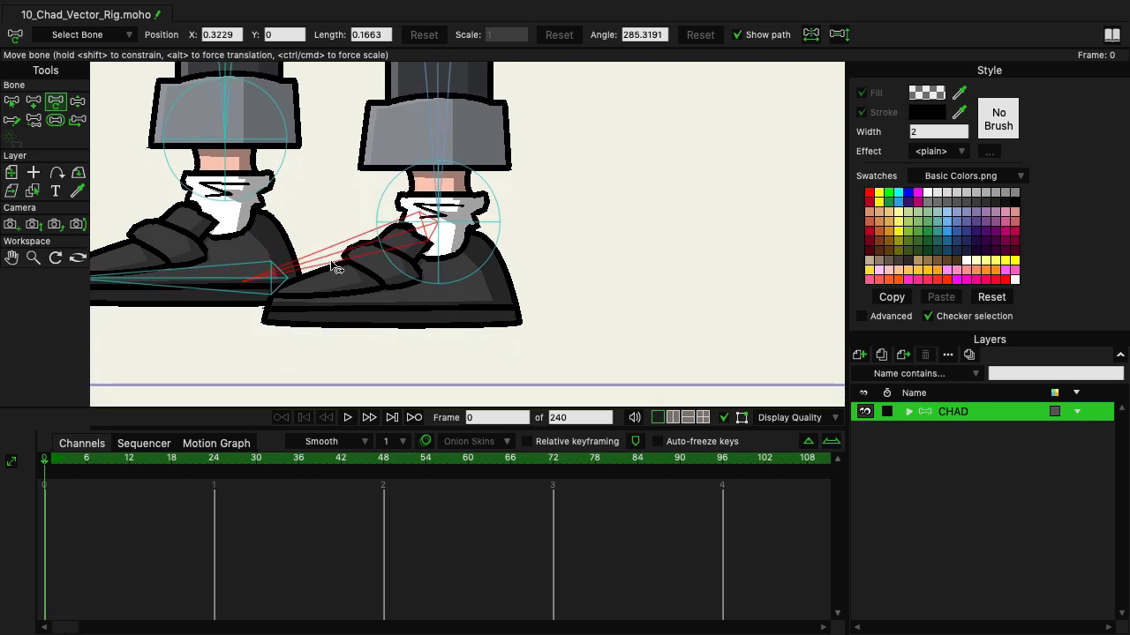
pyautogui.moveTo(282, 281); pyautogui.dragTo(272, 311)
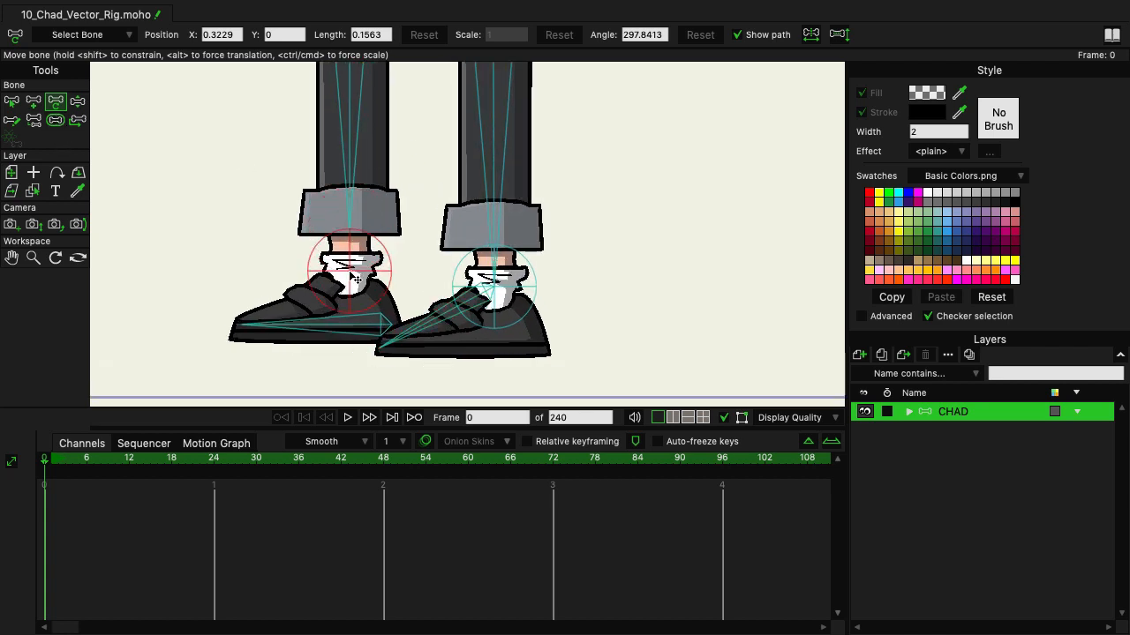
# Step: Create a back foot bone at the left ankle and angle it toward the toe
pyautogui.moveTo(353, 277); pyautogui.dragTo(353, 251)
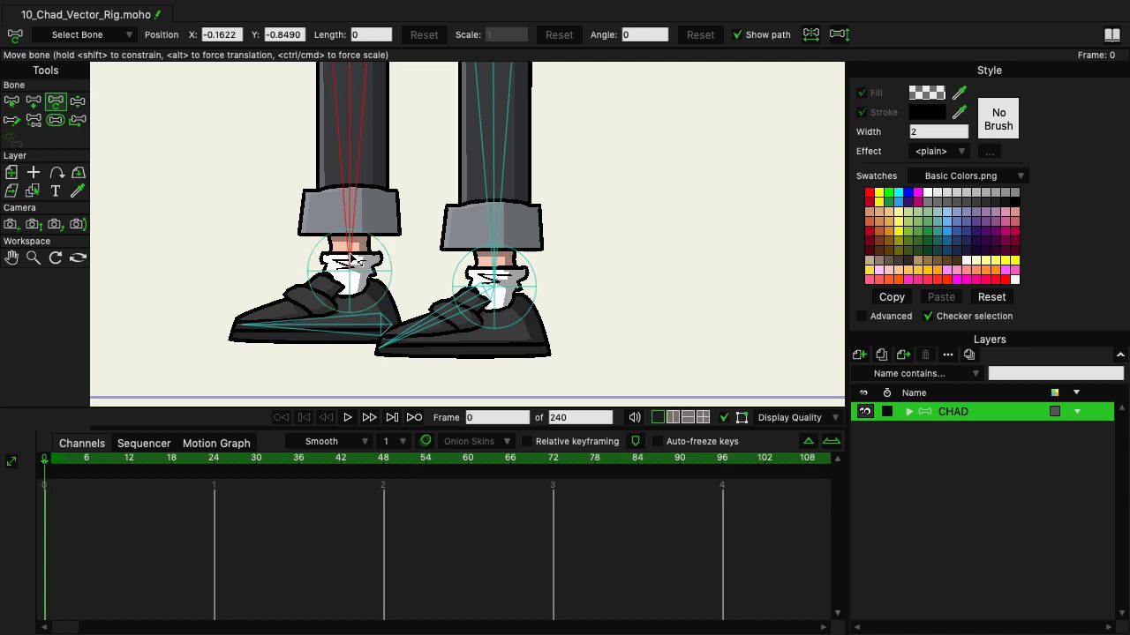
pyautogui.moveTo(357, 260); pyautogui.dragTo(357, 269)
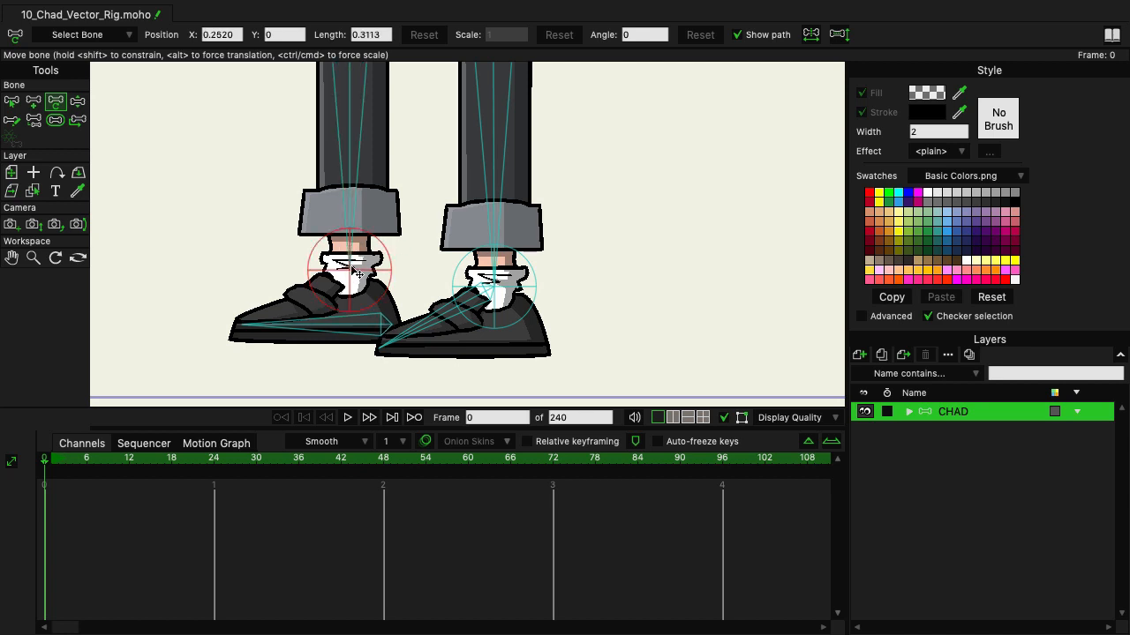
pyautogui.moveTo(357, 274); pyautogui.dragTo(333, 343)
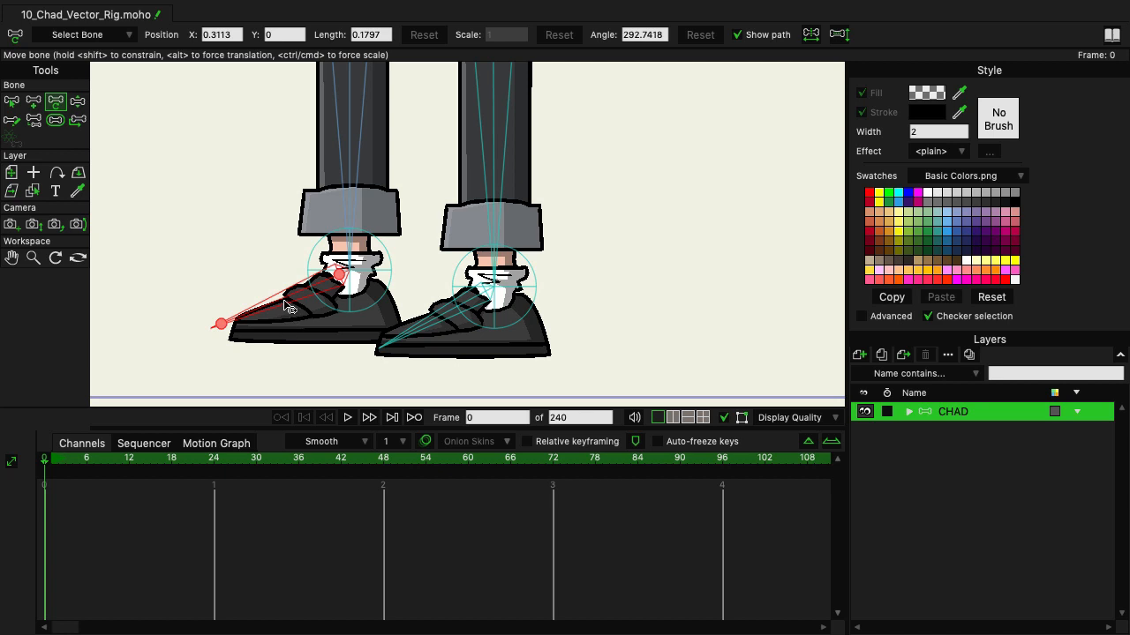
pyautogui.moveTo(340, 276); pyautogui.dragTo(345, 281)
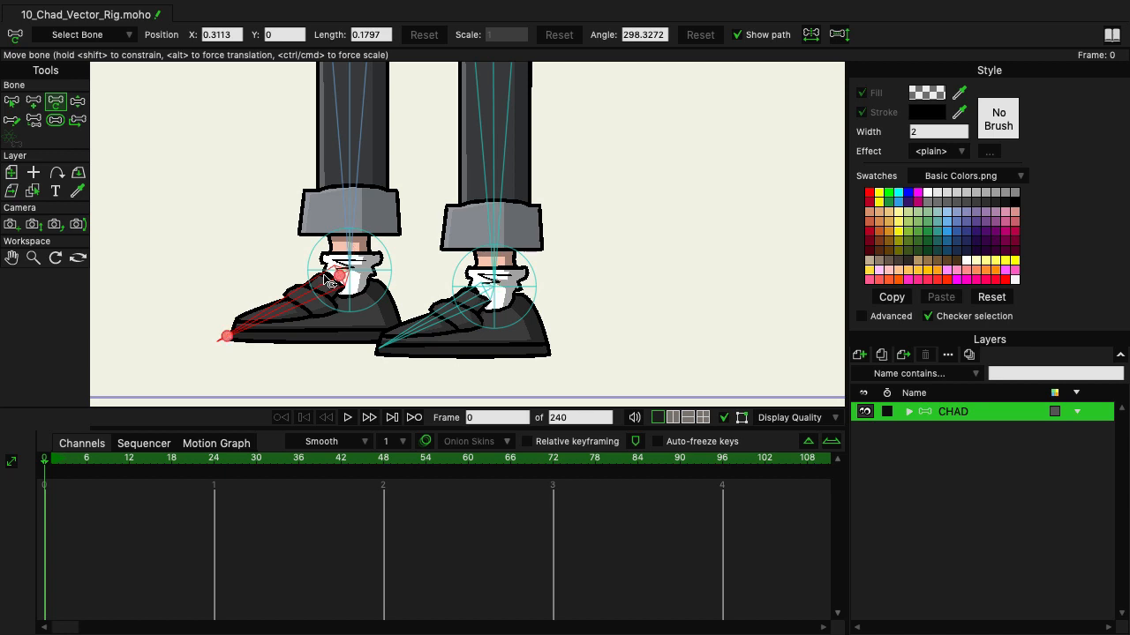
pyautogui.moveTo(11, 101)
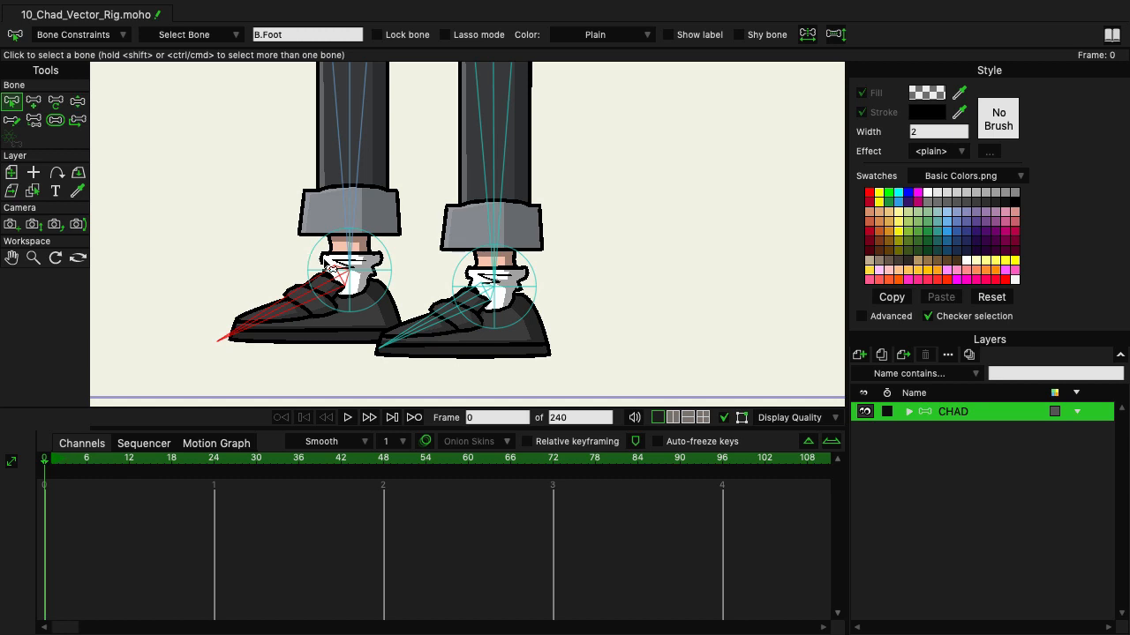
pyautogui.moveTo(543, 282)
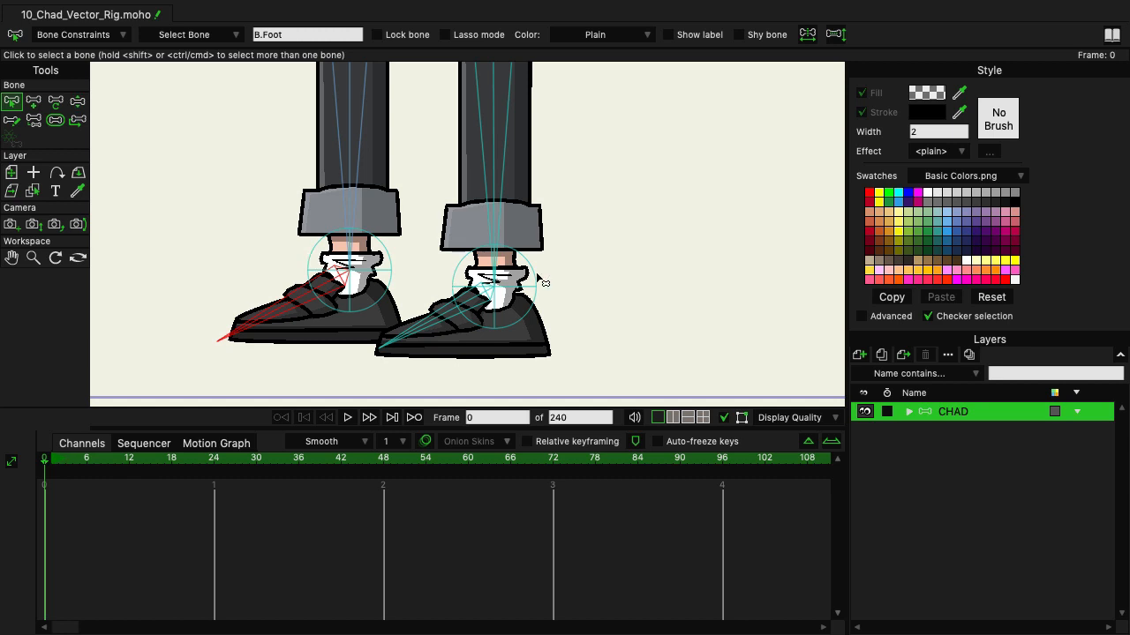
# Step: Rename the front foot's ankle bone to F.Target
pyautogui.click(494, 282)
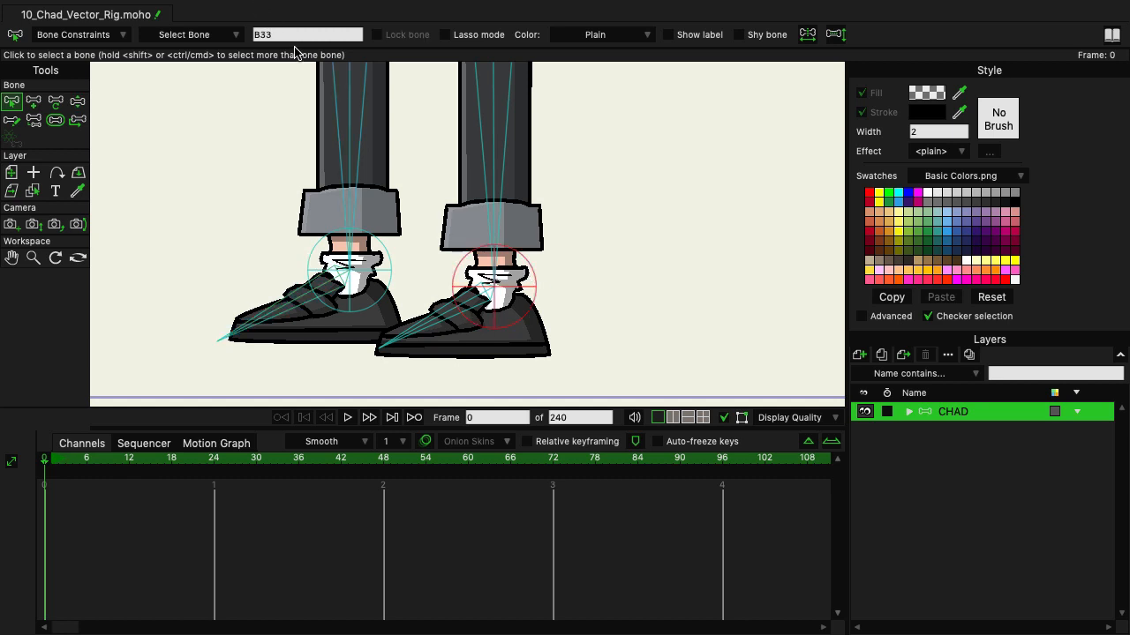
pyautogui.click(306, 35)
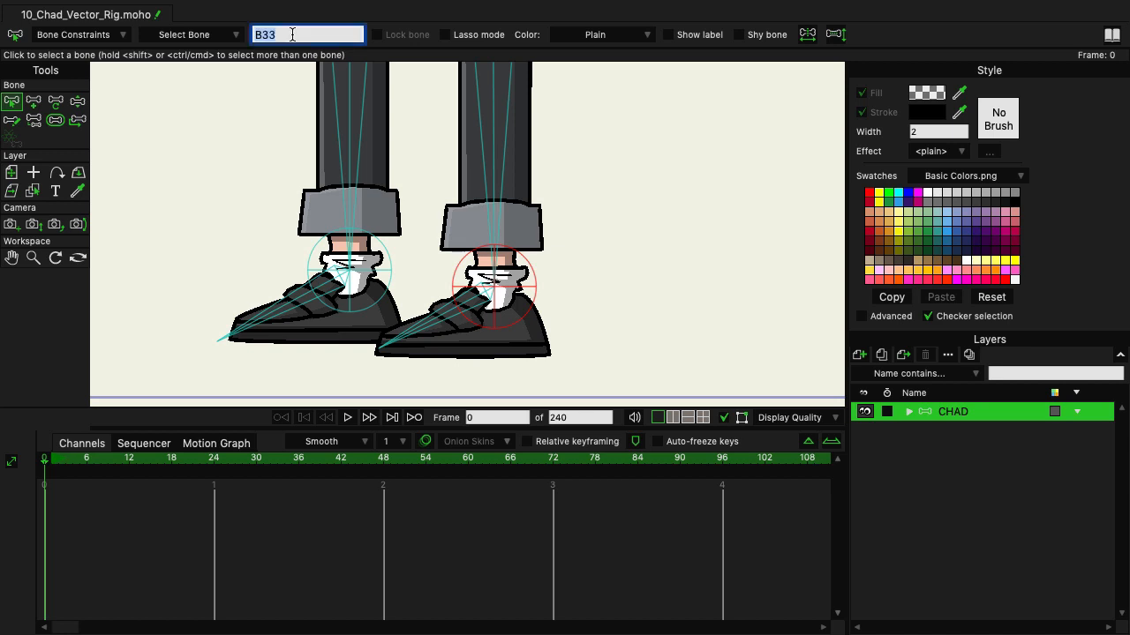
pyautogui.write('F')
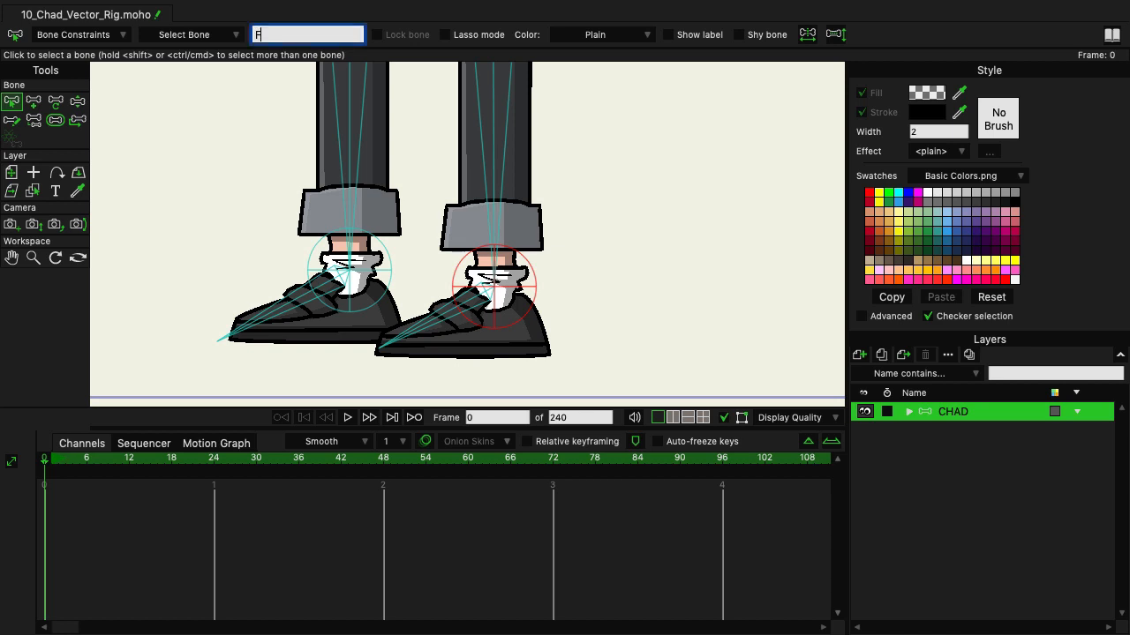
pyautogui.write('.Target')
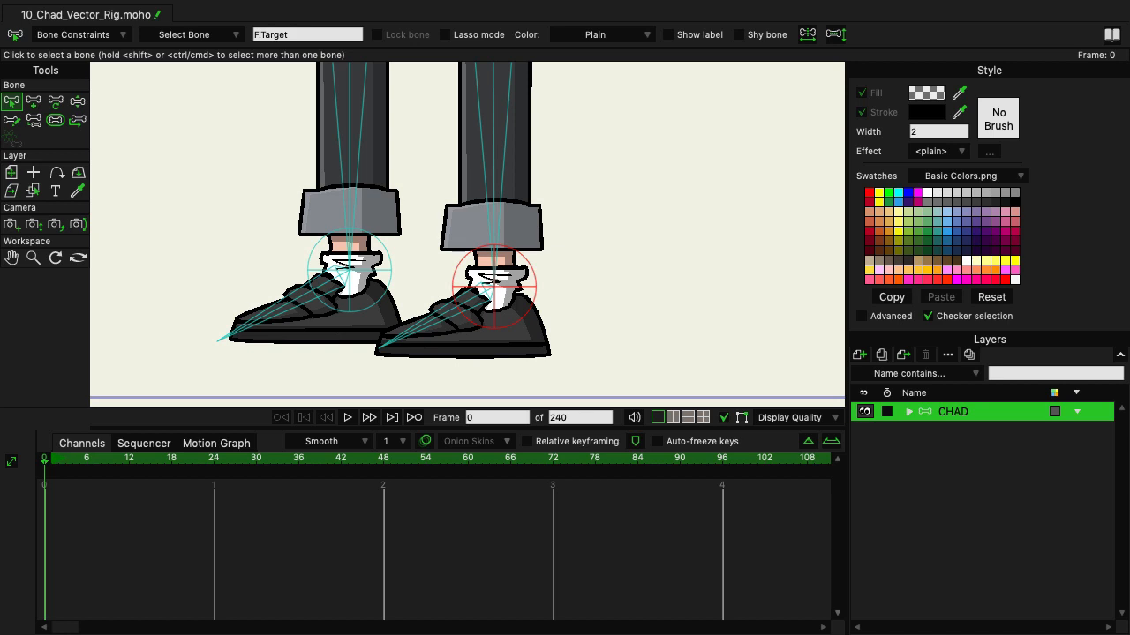
pyautogui.moveTo(393, 278)
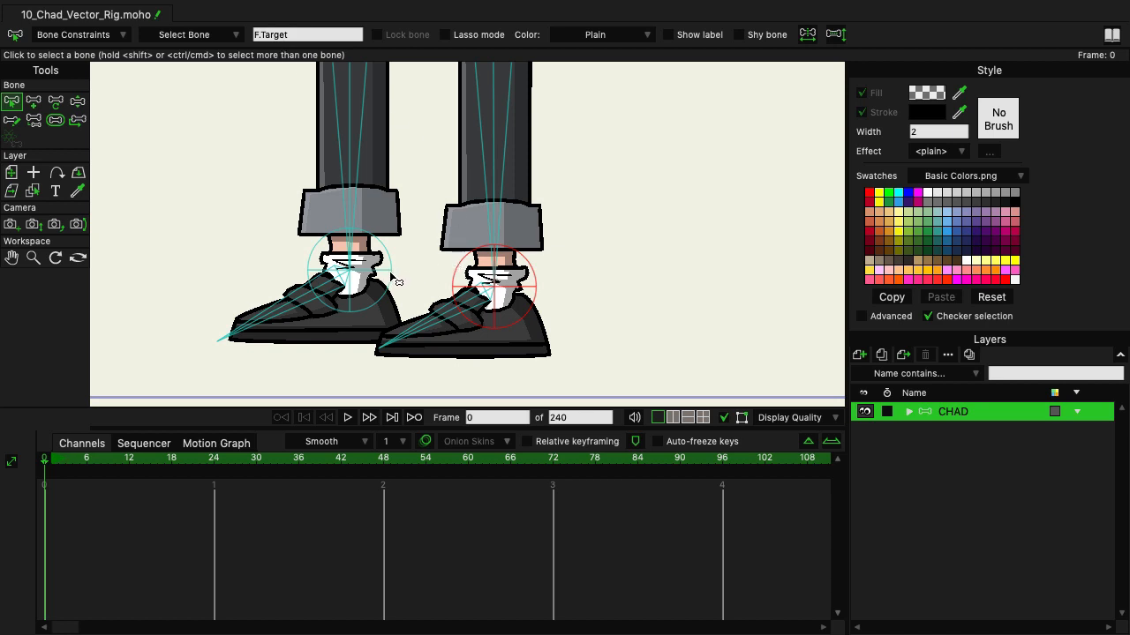
# Step: Rename the back foot's ankle bone to B.Target
pyautogui.click(351, 271)
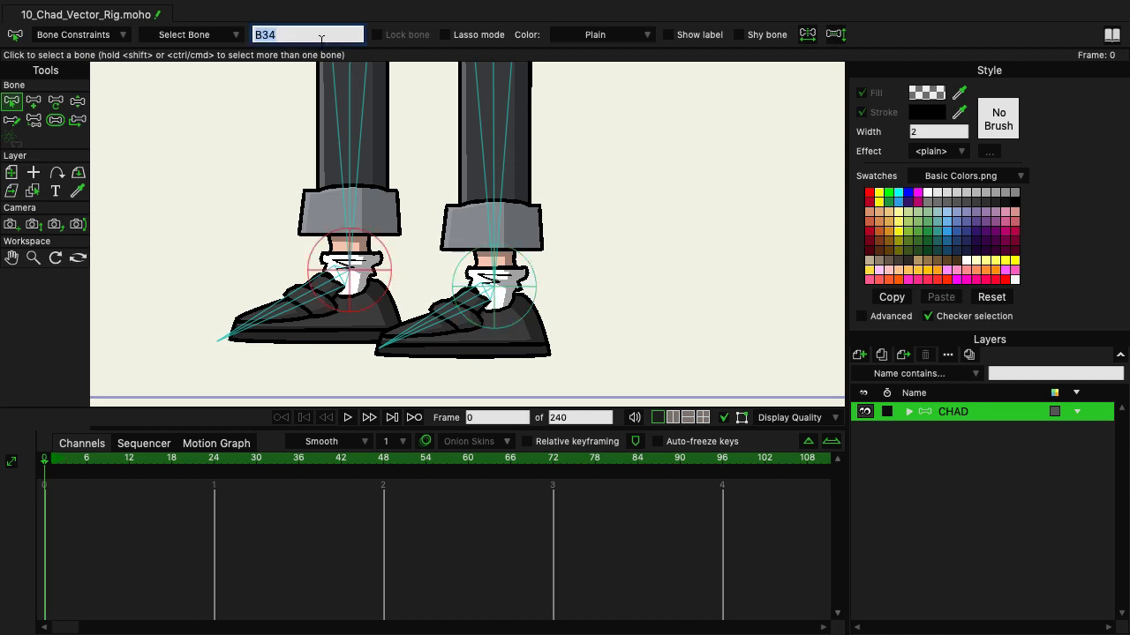
pyautogui.write('B.Ta')
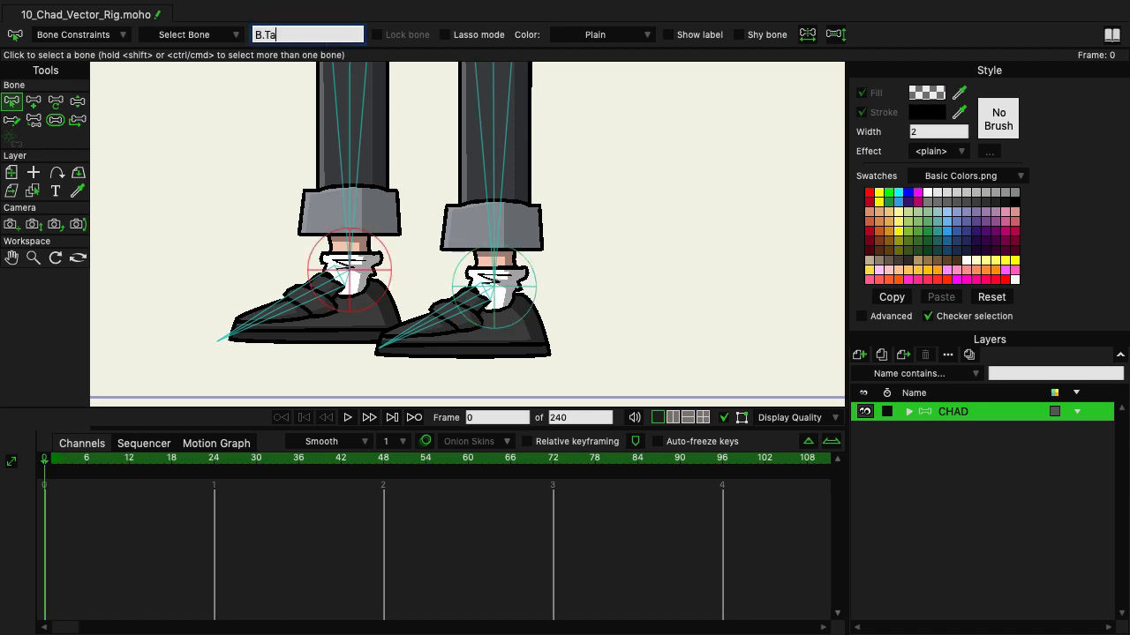
pyautogui.write('rget')
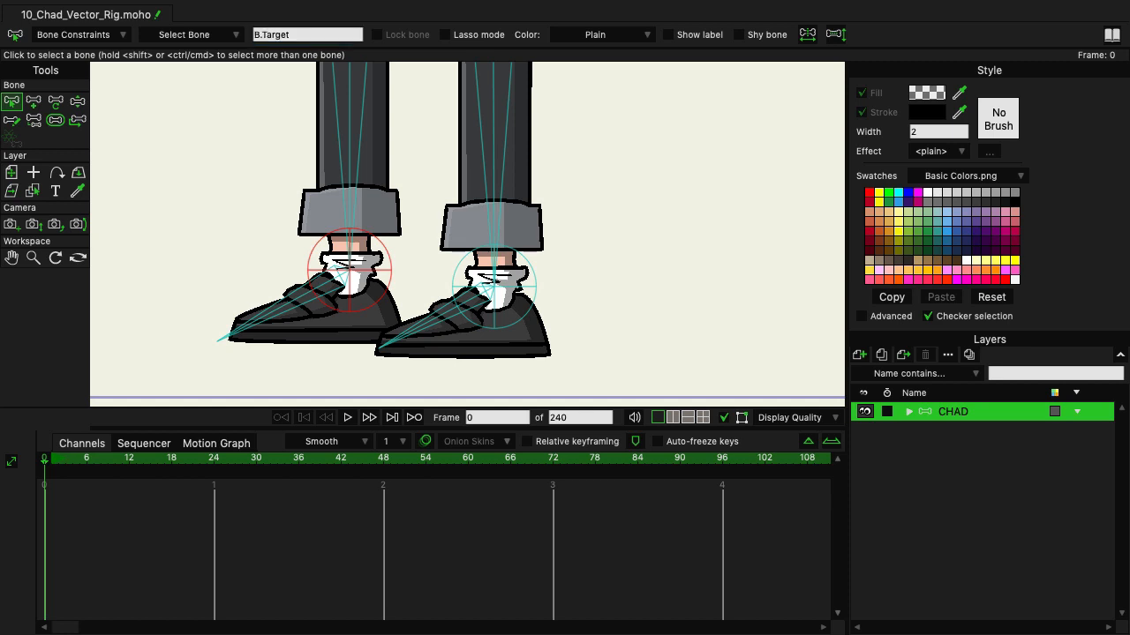
pyautogui.moveTo(605, 206)
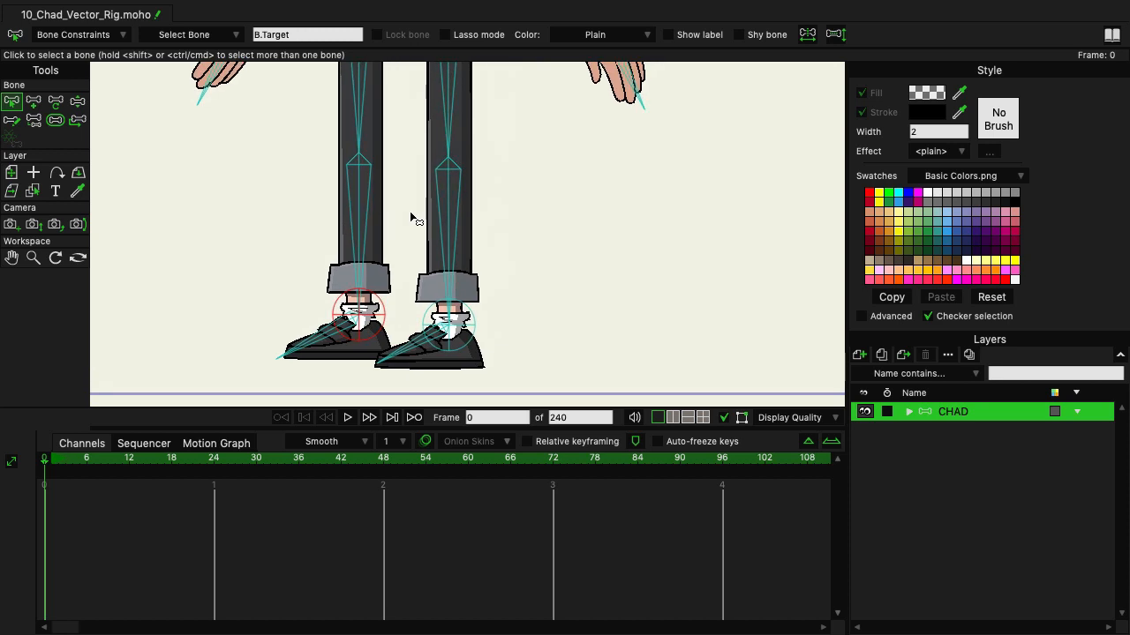
pyautogui.moveTo(471, 225)
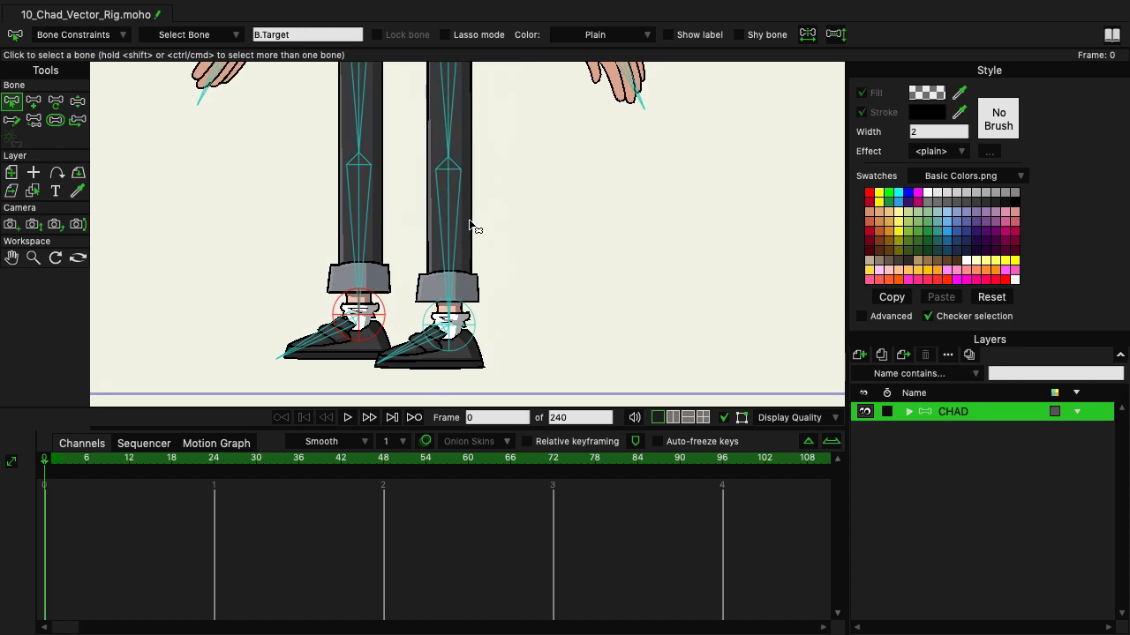
pyautogui.moveTo(459, 194)
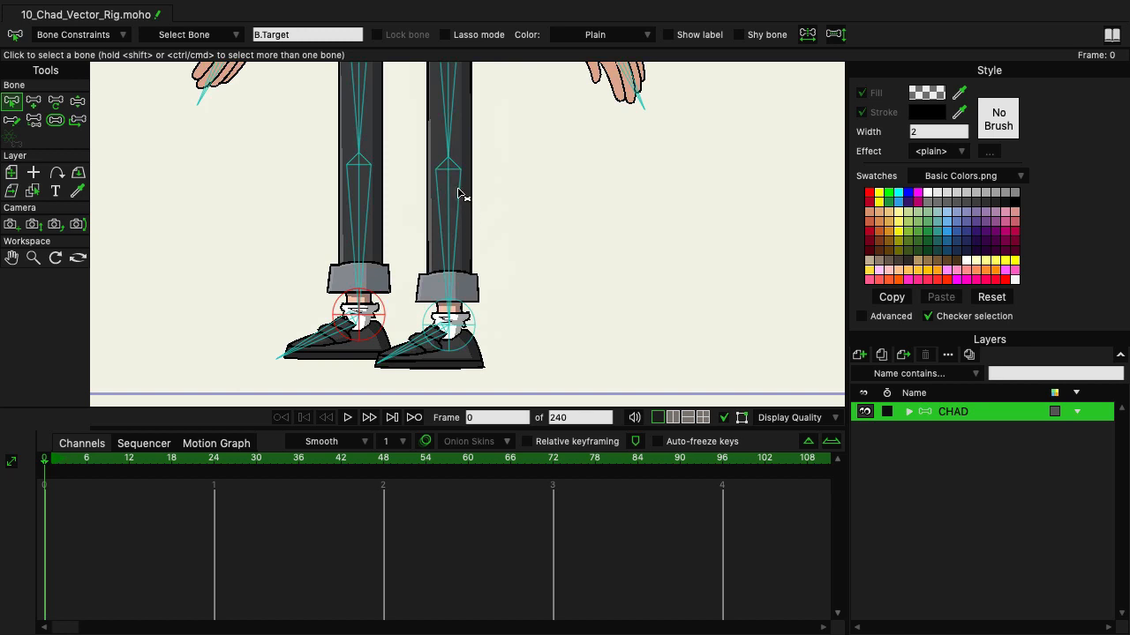
pyautogui.moveTo(450, 163)
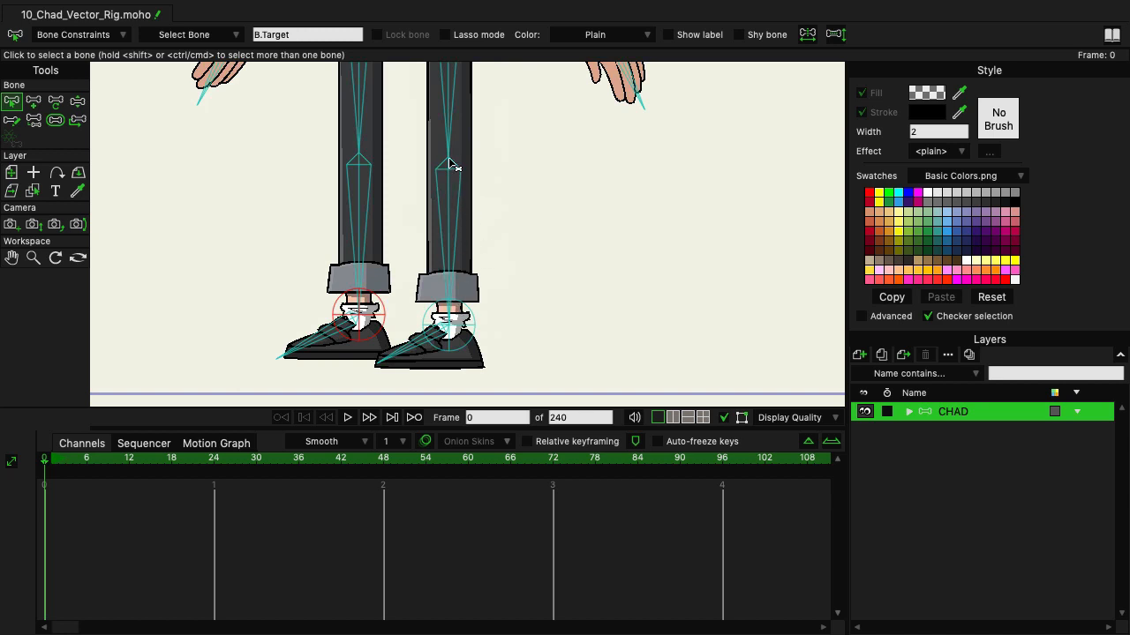
pyautogui.moveTo(443, 195)
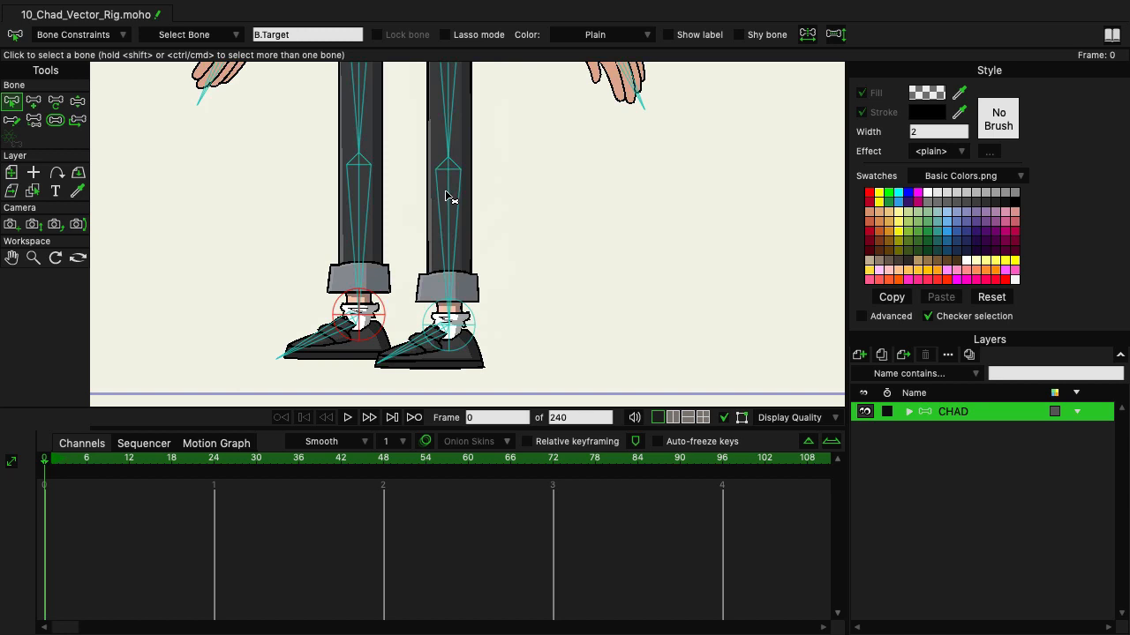
# Step: In Bone Constraints, set F.Calf's Target dropdown to F.Target and B.Calf's to B.Target
pyautogui.click(447, 203)
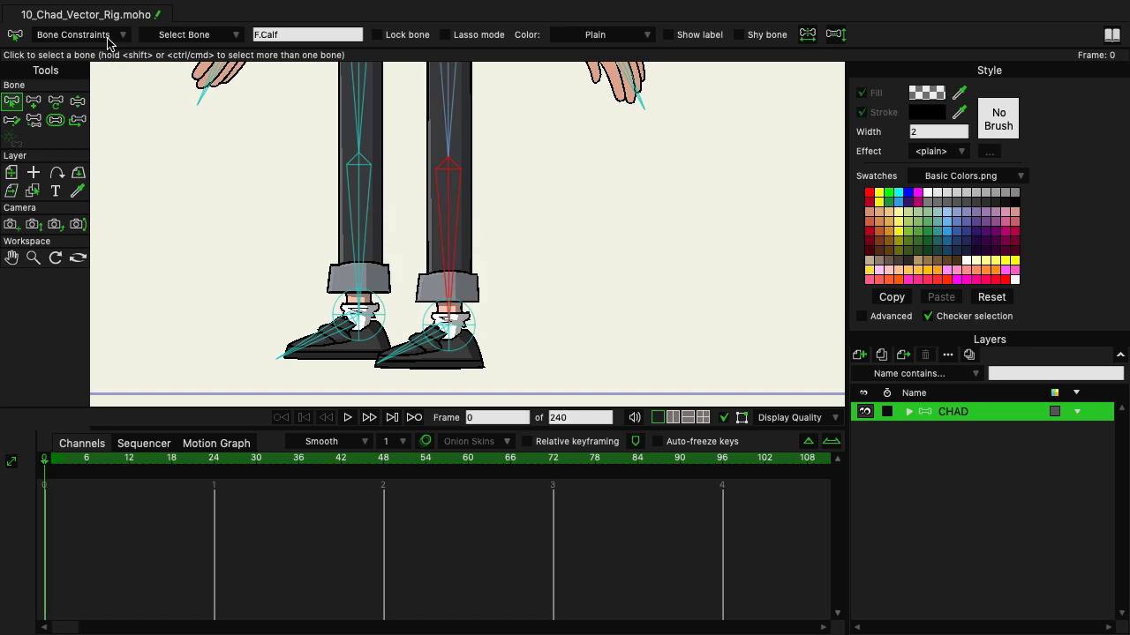
pyautogui.click(74, 35)
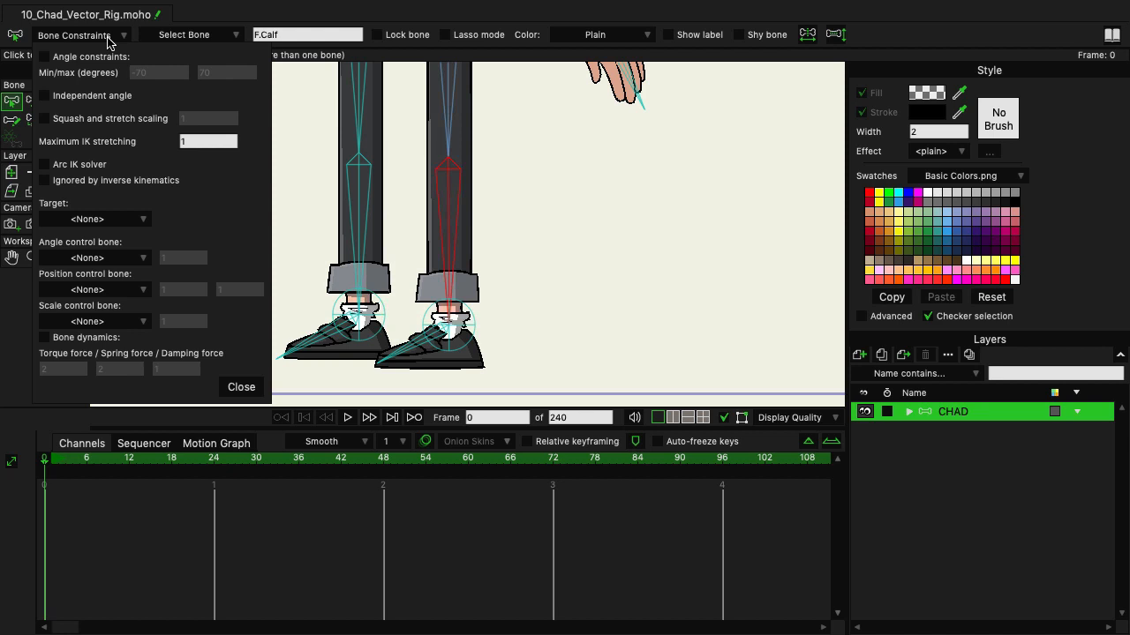
pyautogui.moveTo(113, 225)
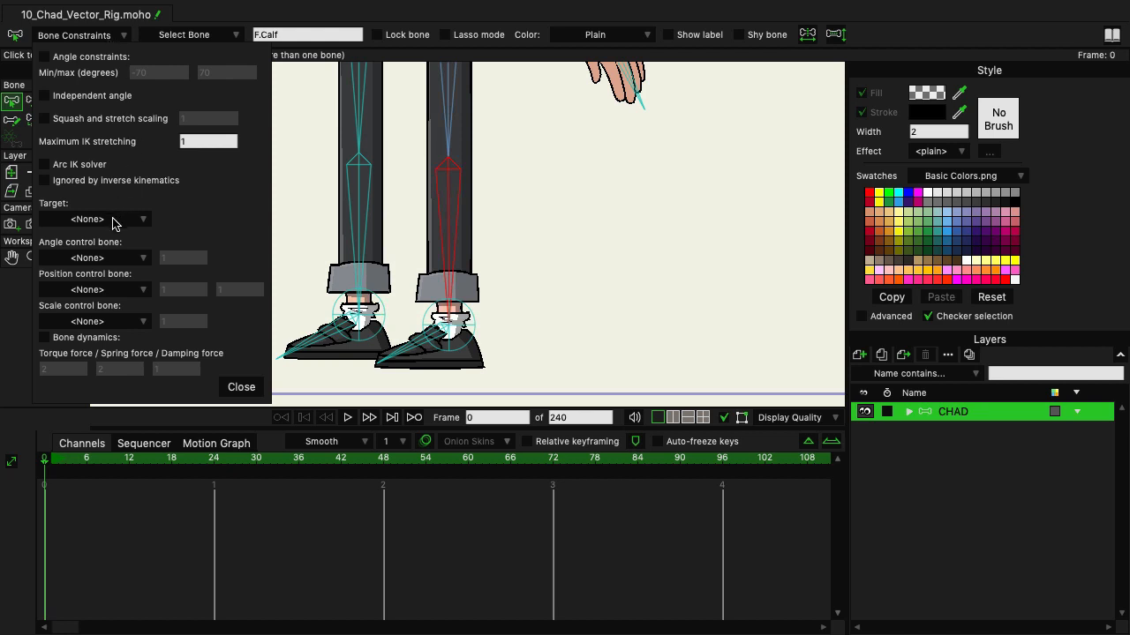
pyautogui.click(93, 219)
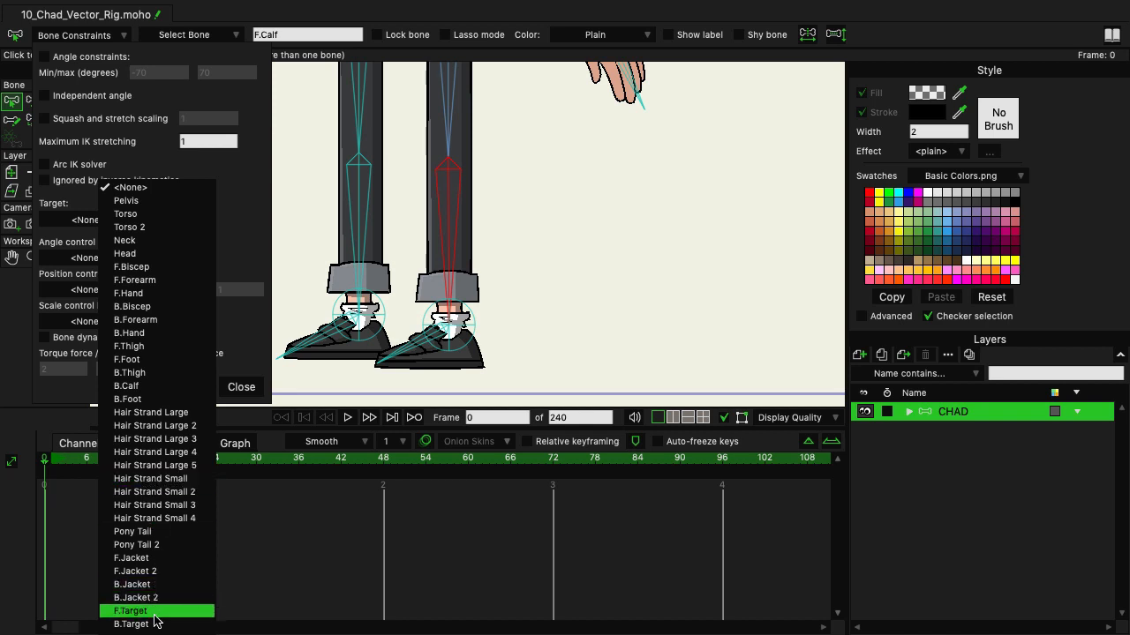
pyautogui.click(129, 611)
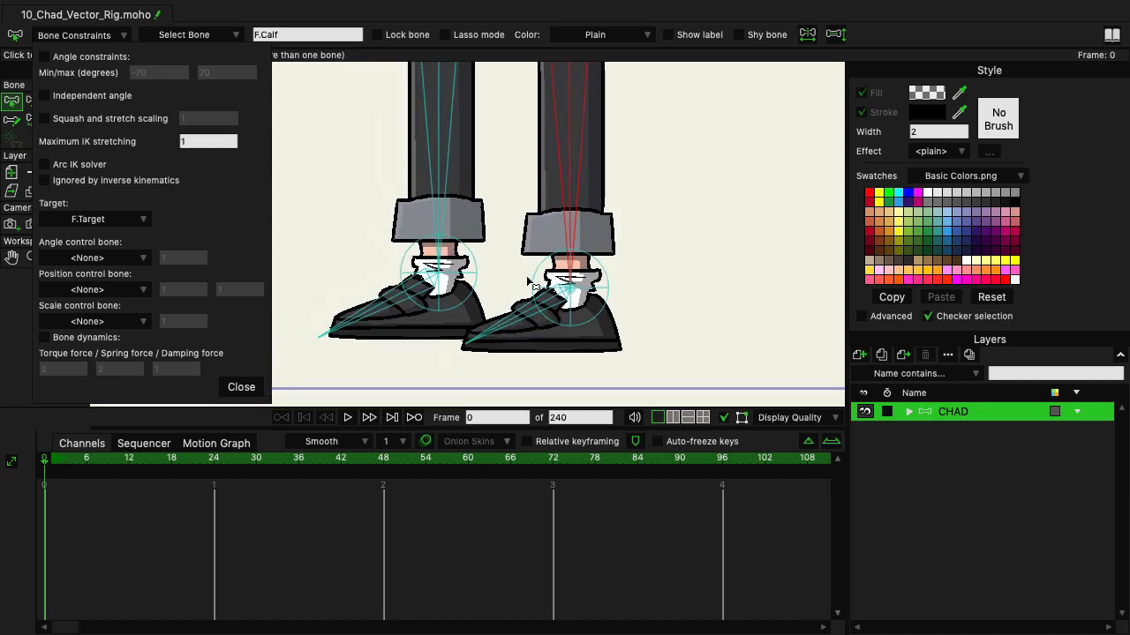
pyautogui.moveTo(446, 134)
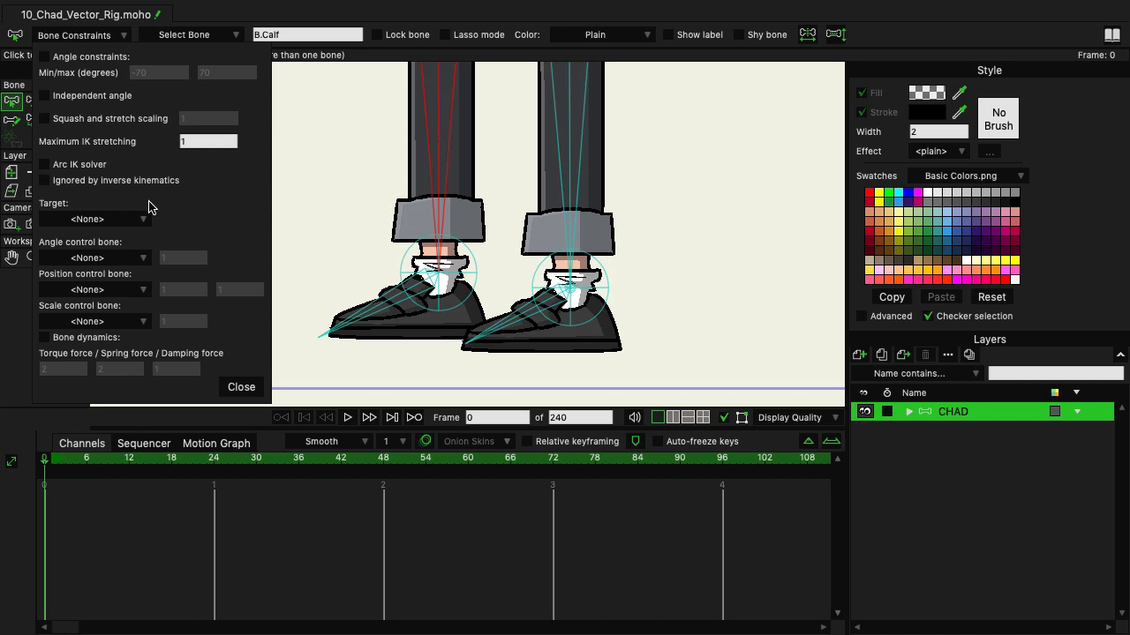
pyautogui.click(94, 219)
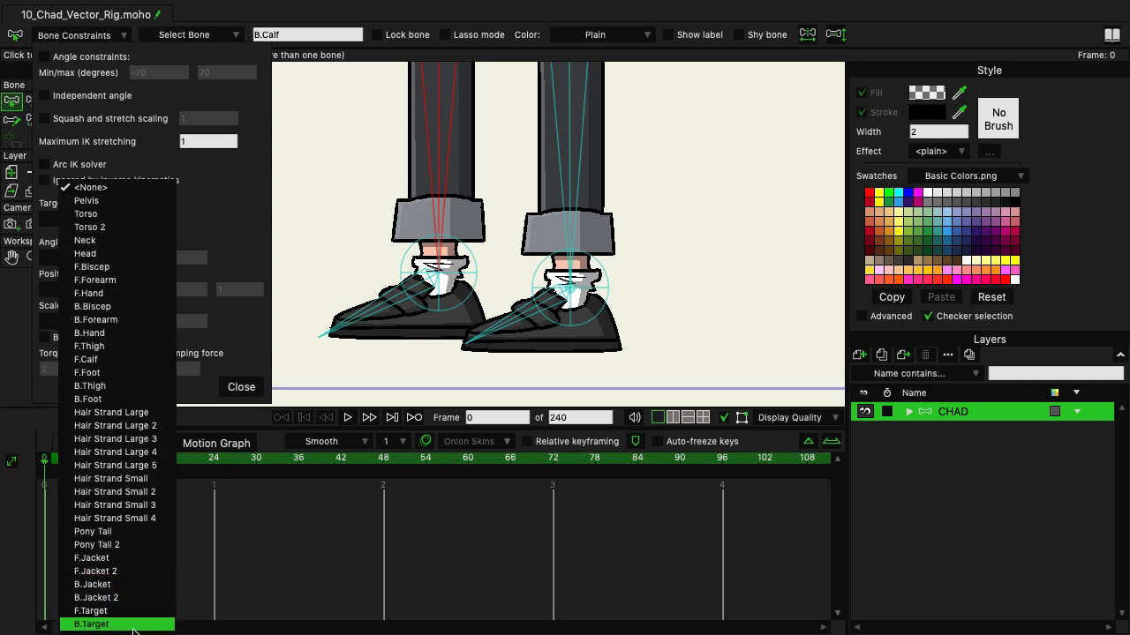
pyautogui.click(91, 624)
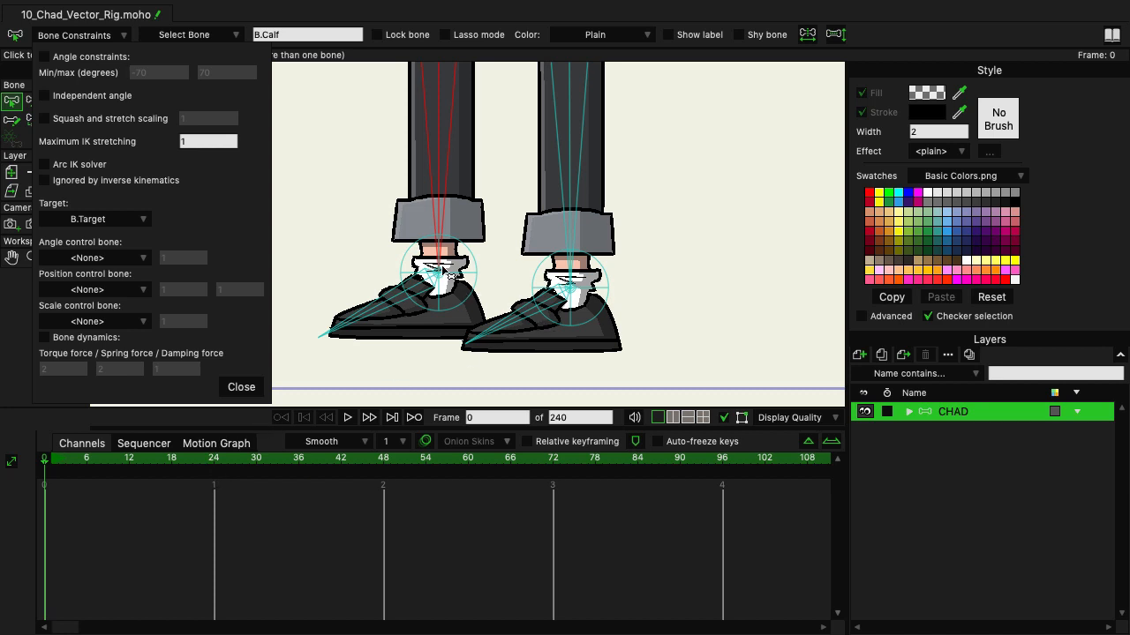
pyautogui.moveTo(459, 292)
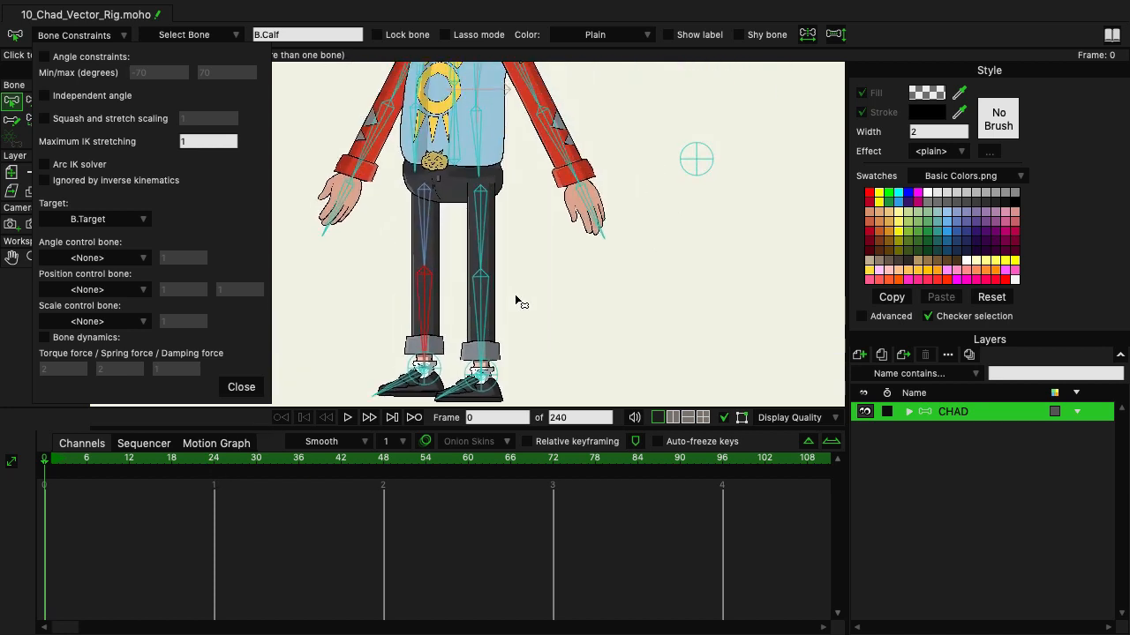
# Step: Drag Chad's body down with Manipulate Bones so the knees bend into a crouch
pyautogui.click(241, 387)
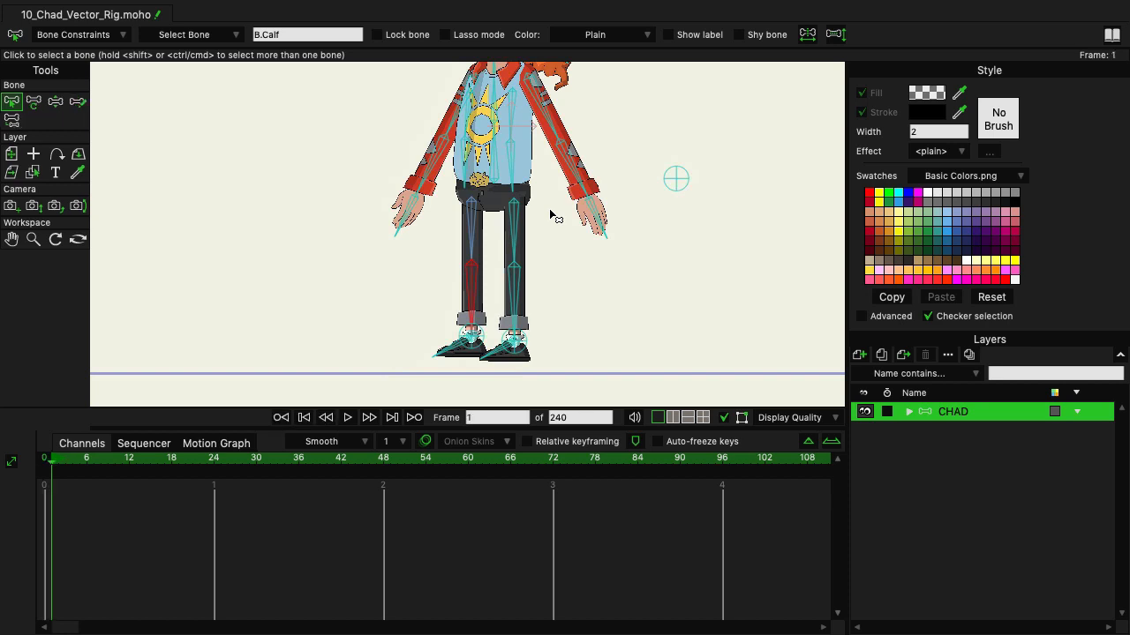
pyautogui.click(54, 100)
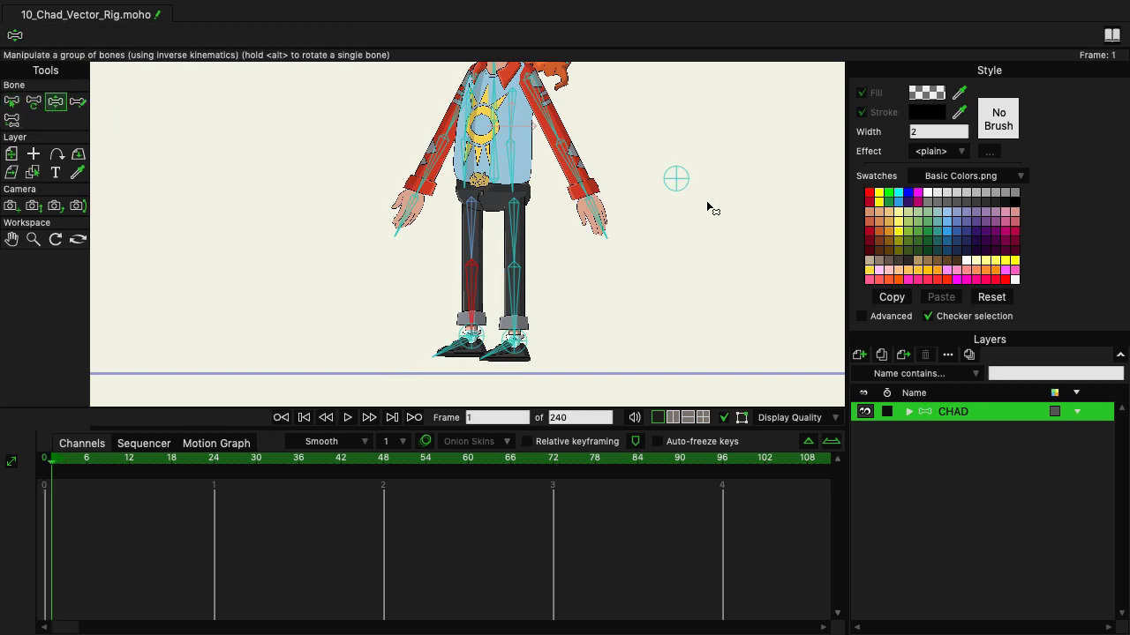
pyautogui.moveTo(679, 186)
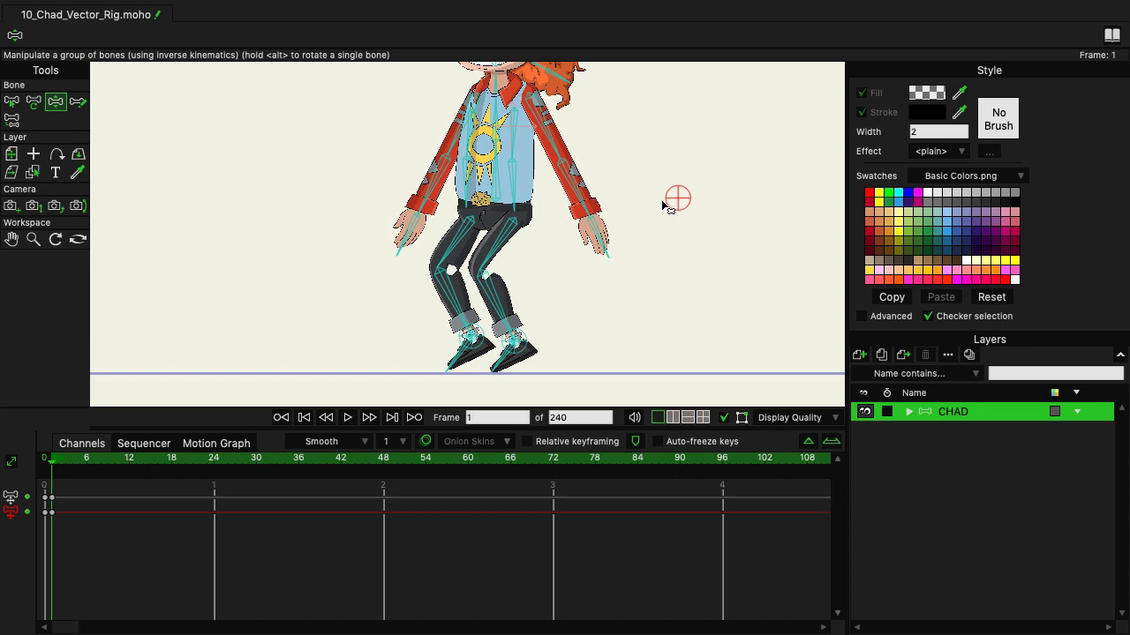
pyautogui.moveTo(681, 210)
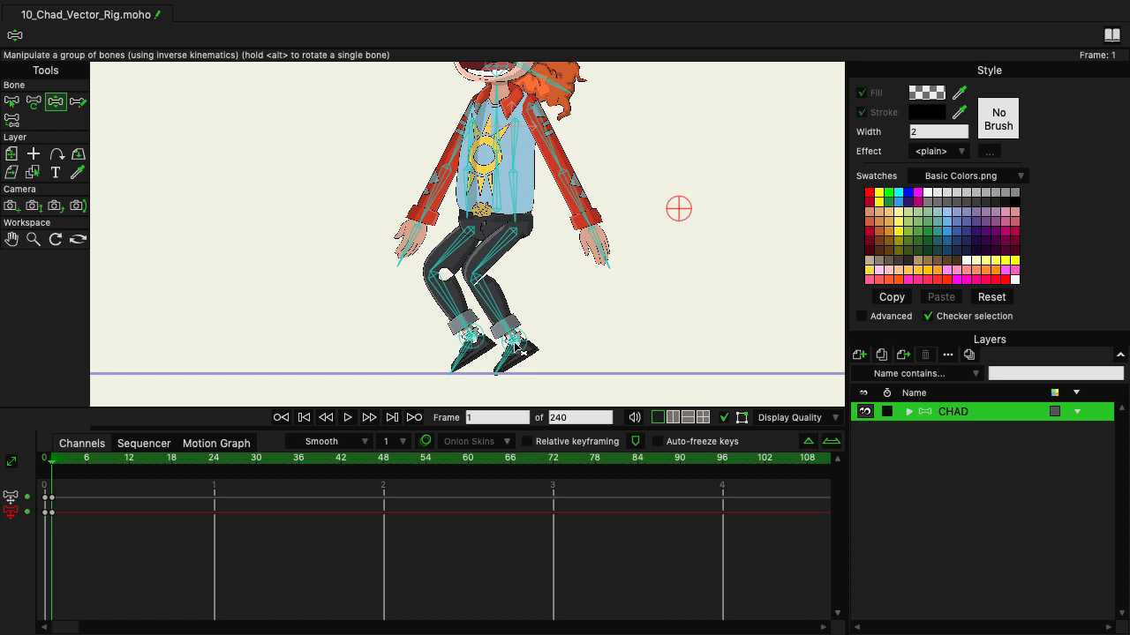
pyautogui.moveTo(626, 318)
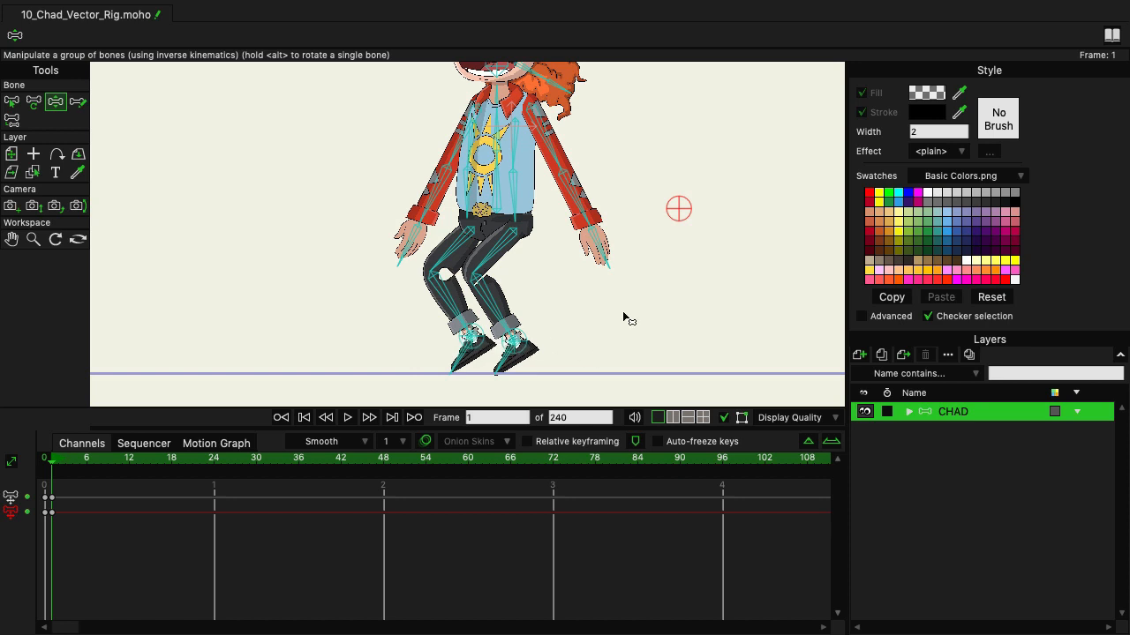
pyautogui.moveTo(678, 209); pyautogui.dragTo(684, 229)
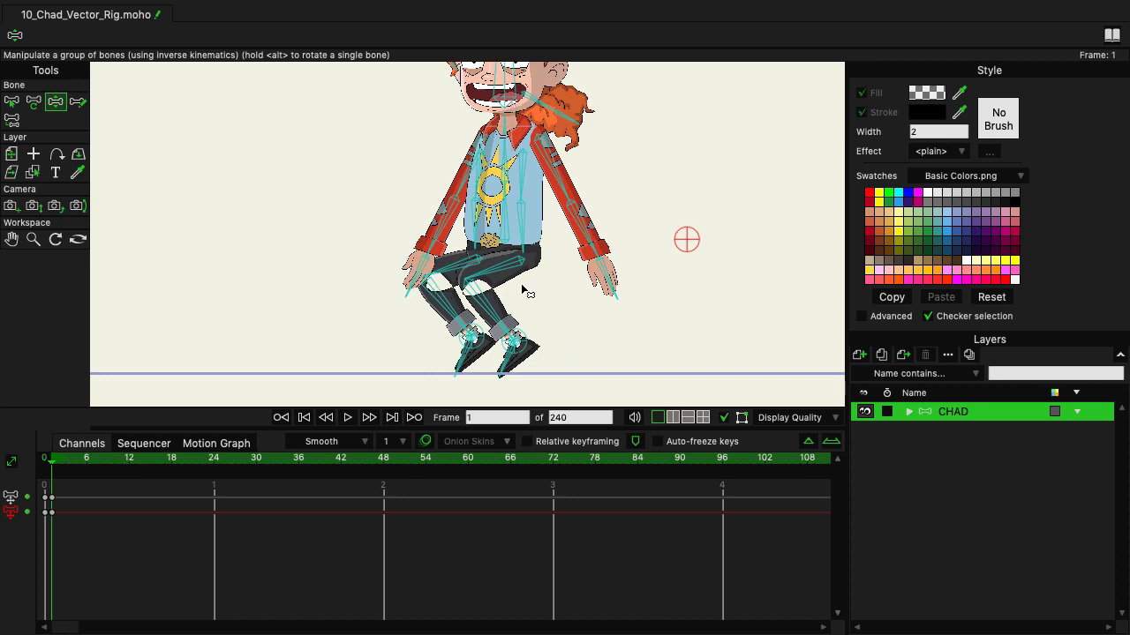
pyautogui.moveTo(687, 249)
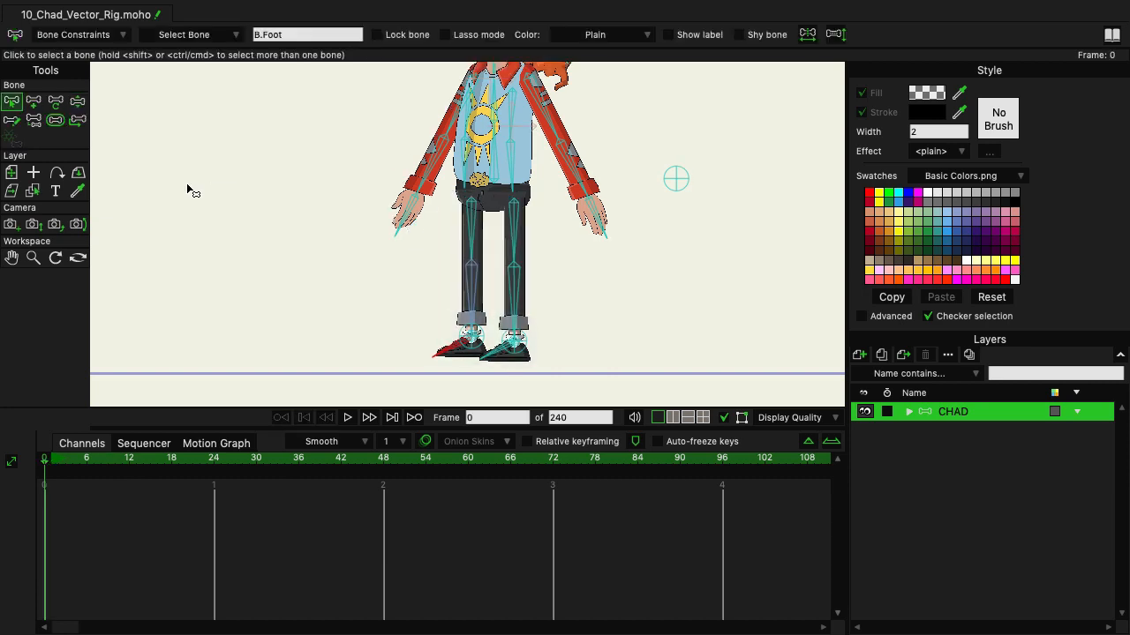
pyautogui.moveTo(565, 408)
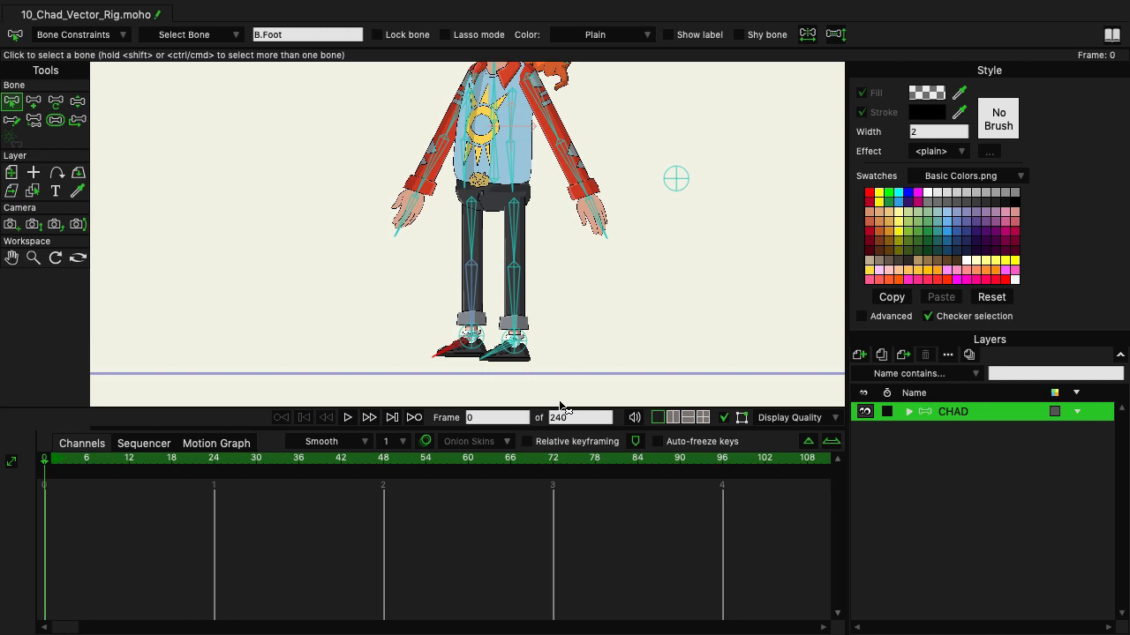
# Step: Enable Independent angle in Bone Constraints for the F.Foot and B.Foot bones
pyautogui.click(495, 358)
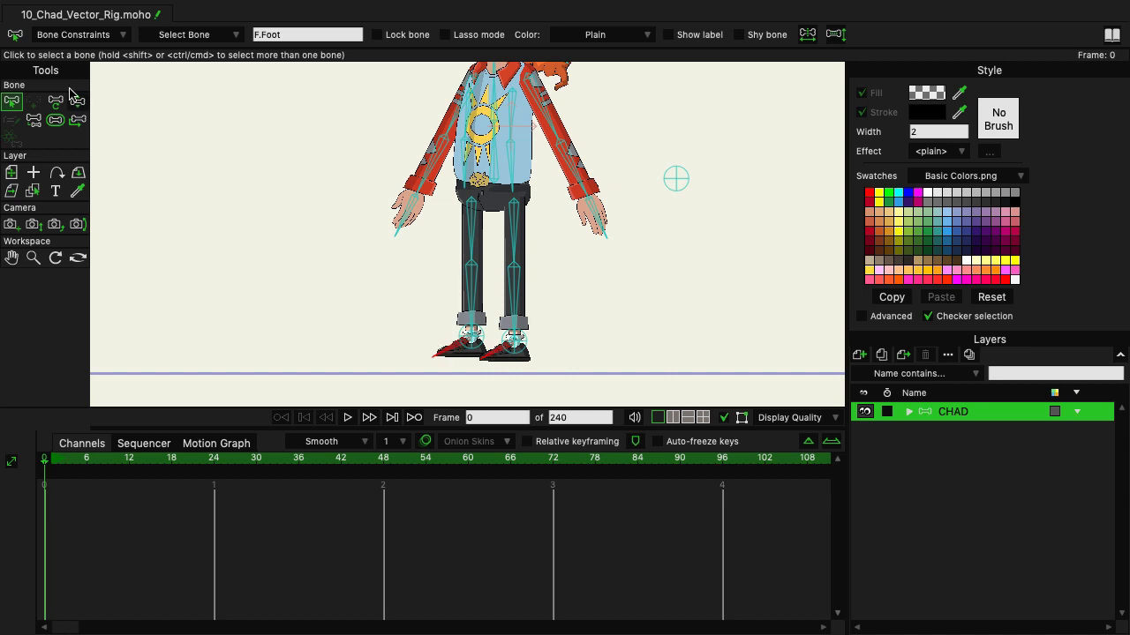
pyautogui.click(75, 34)
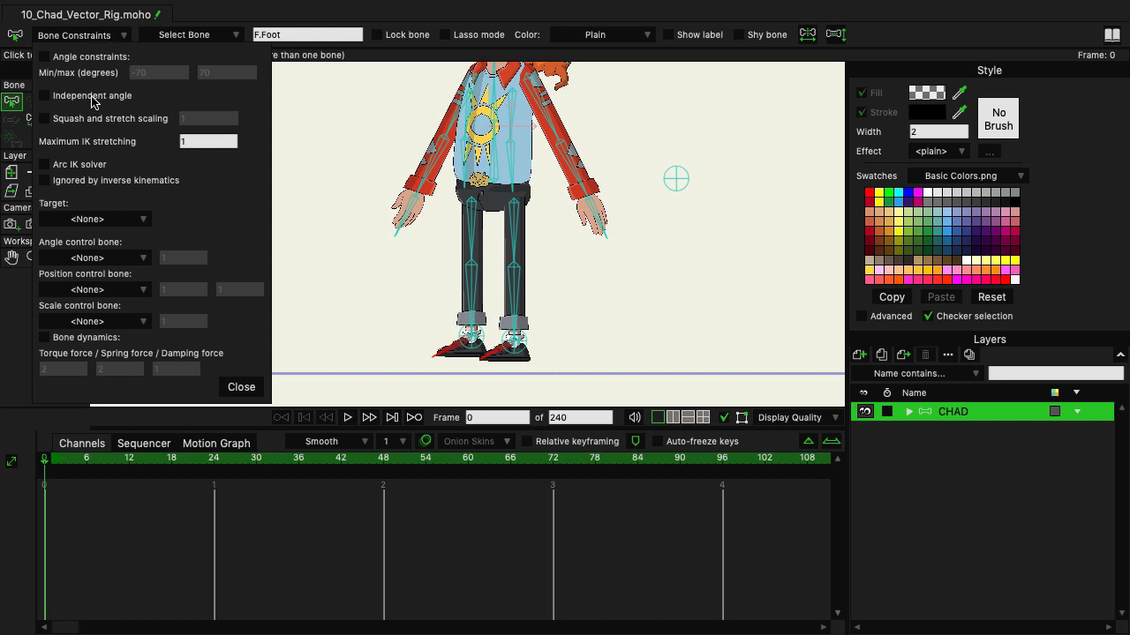
pyautogui.click(45, 95)
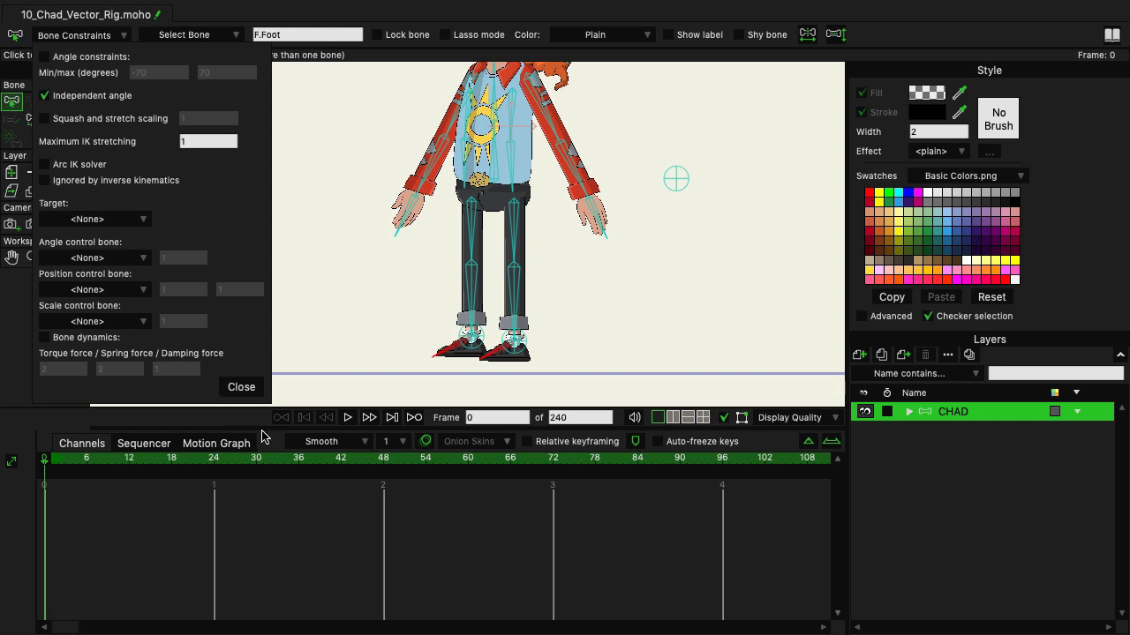
pyautogui.click(241, 386)
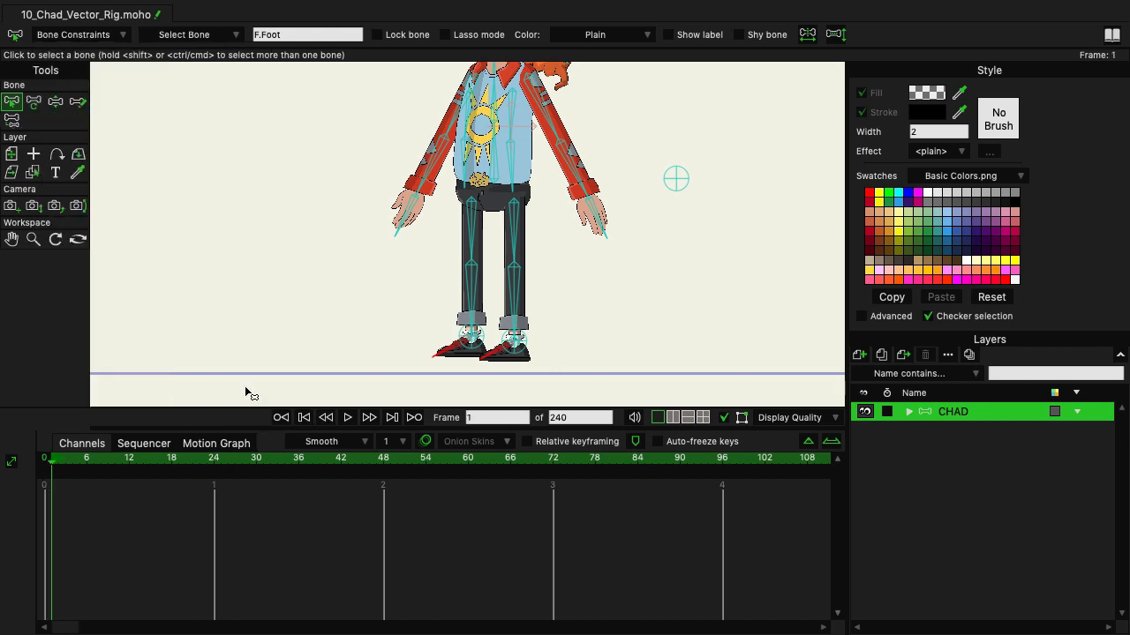
# Step: Push Chad into a deeper crouch with feet flat, then raise him back to standing
pyautogui.click(55, 102)
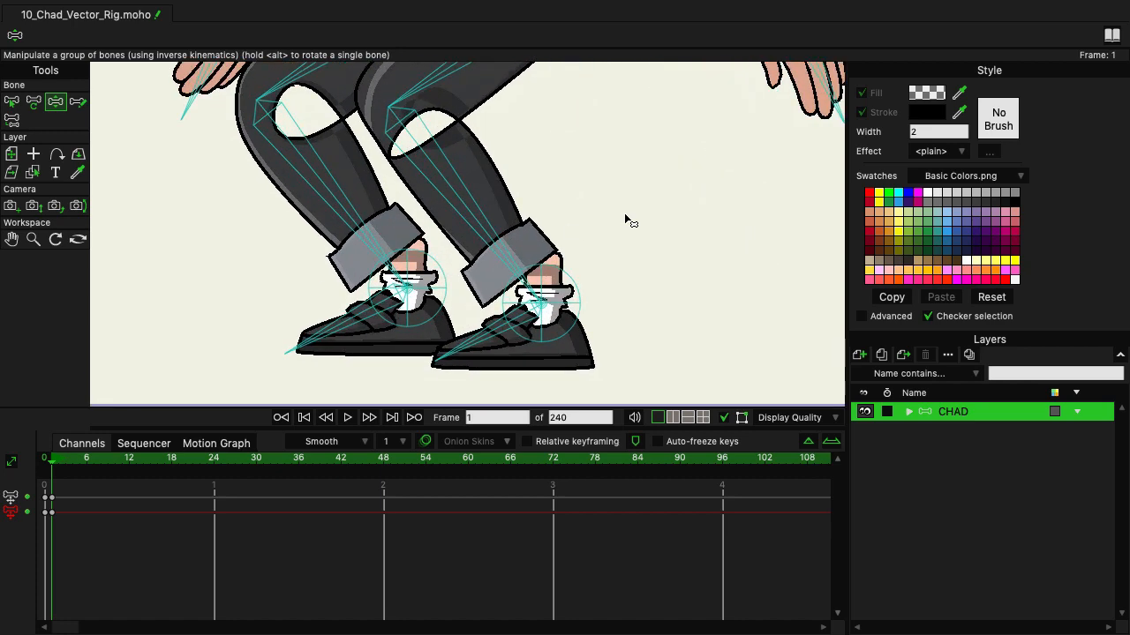
pyautogui.moveTo(563, 293)
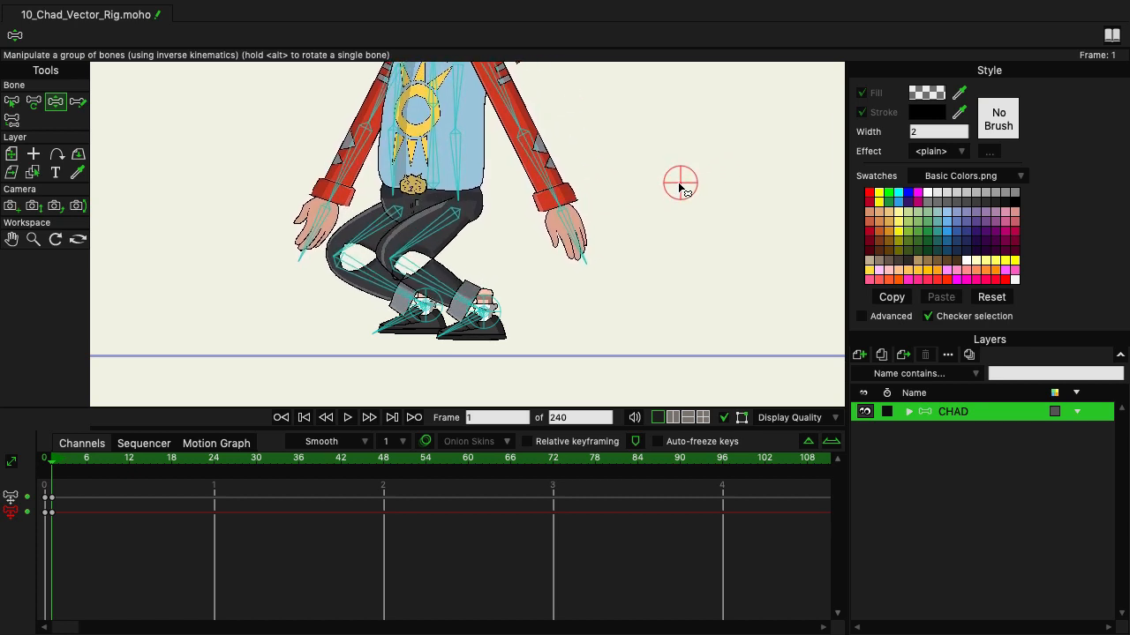
pyautogui.moveTo(680, 183); pyautogui.dragTo(796, 182)
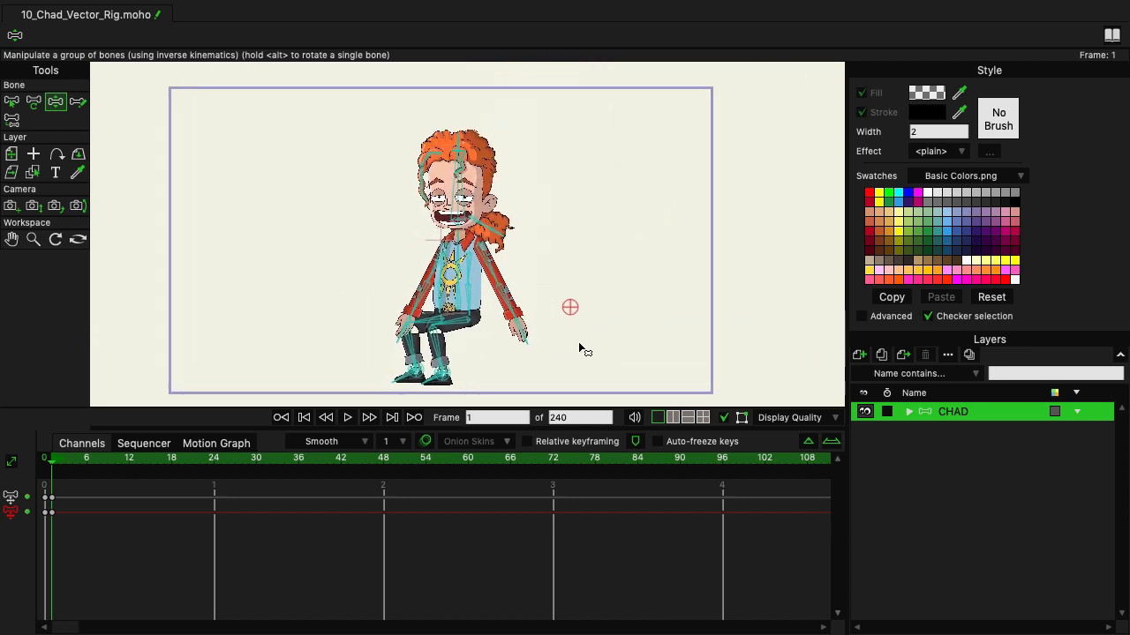
pyautogui.moveTo(569, 307); pyautogui.dragTo(555, 274)
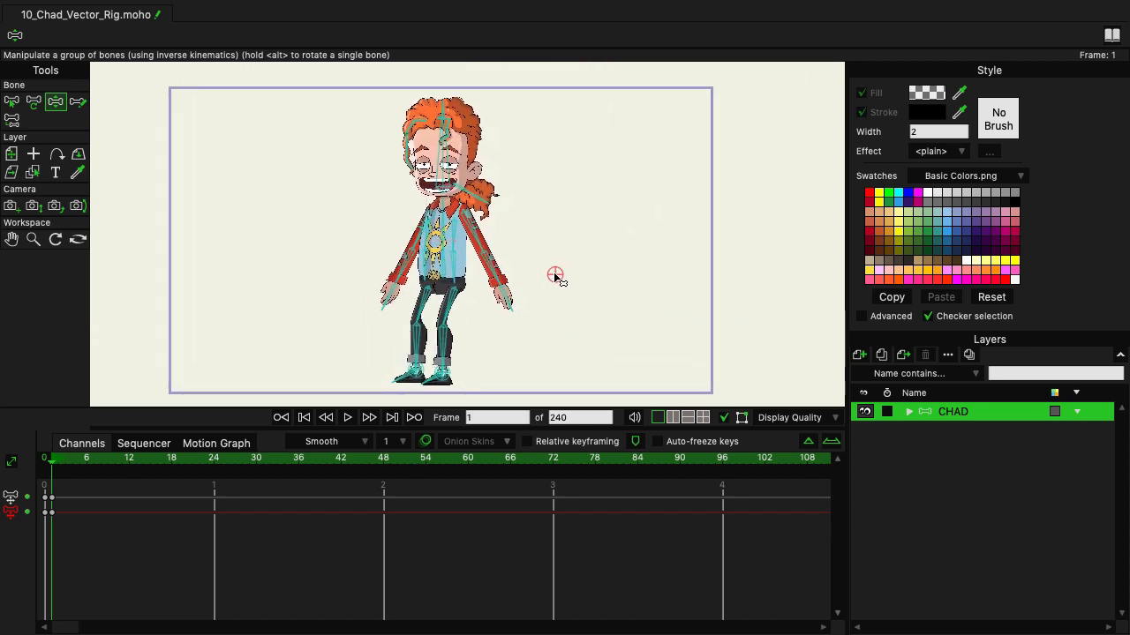